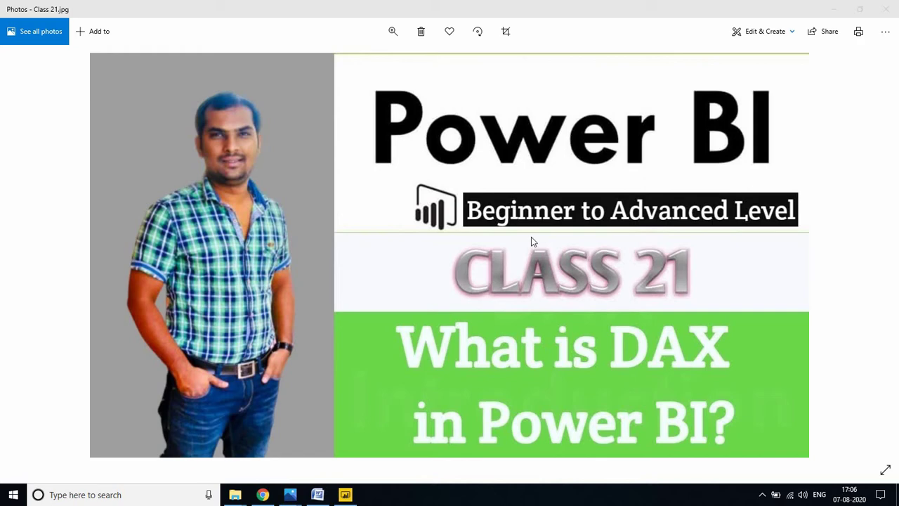
pyautogui.moveTo(681, 175)
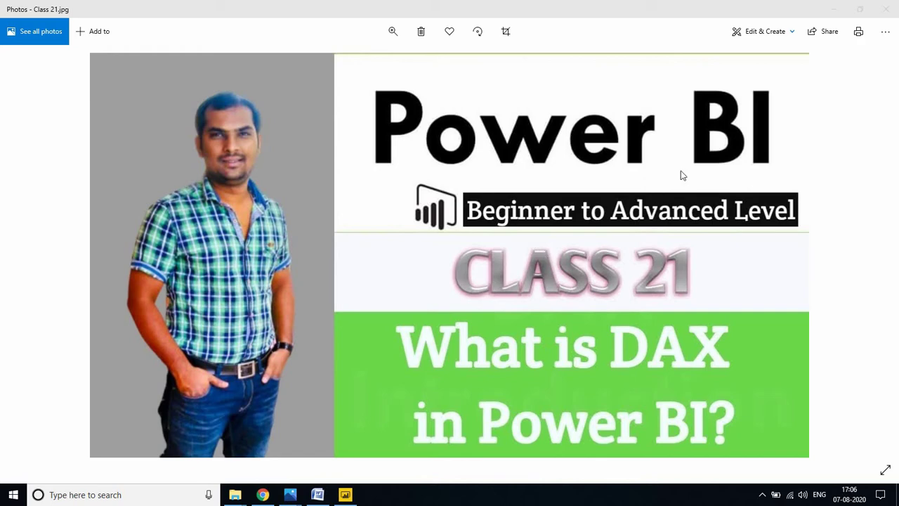
pyautogui.moveTo(700, 298)
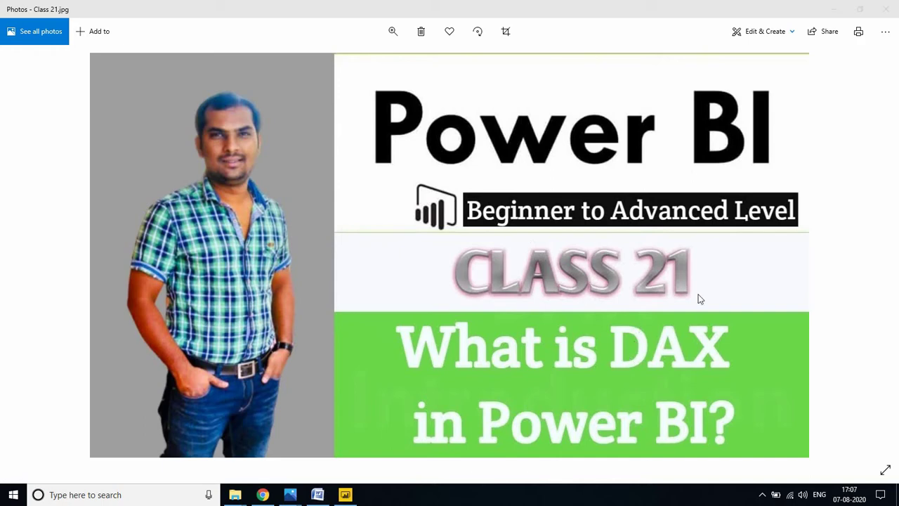
# - Bring up the Class 21 Word document with its two DAX questions
pyautogui.click(318, 495)
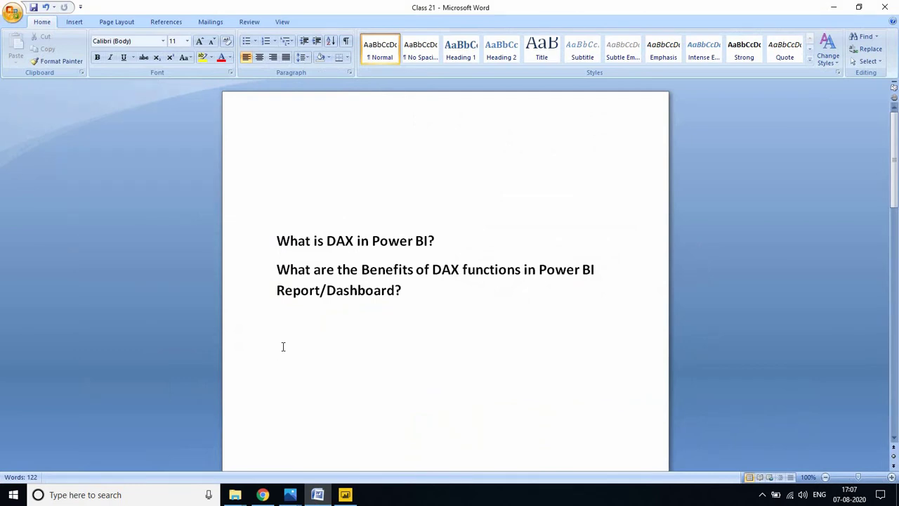
pyautogui.moveTo(327, 323)
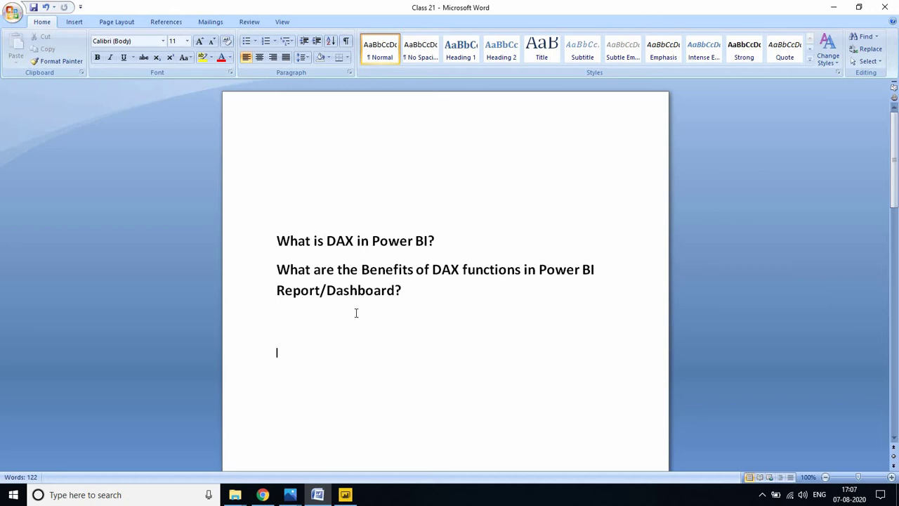
# - Search Google for 'what is dax in power bi' via the autocomplete suggestion
pyautogui.click(262, 494)
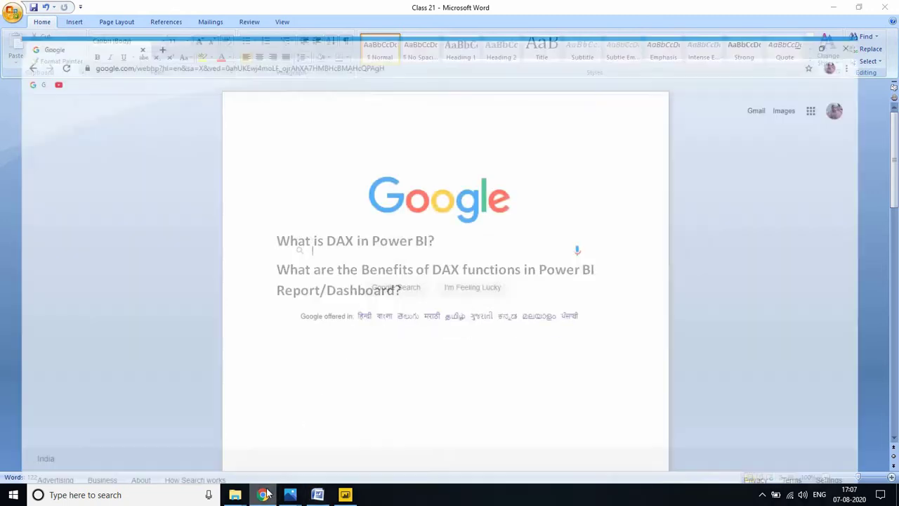
pyautogui.click(262, 495)
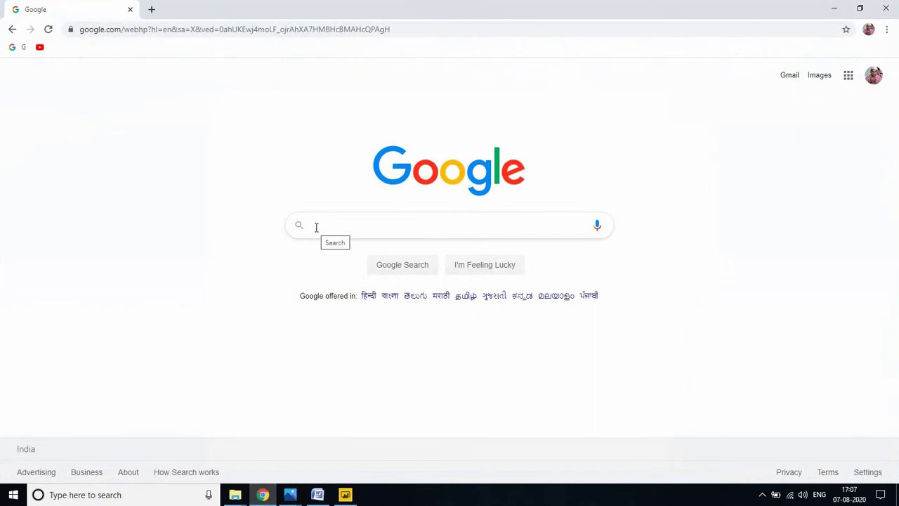
pyautogui.write('w')
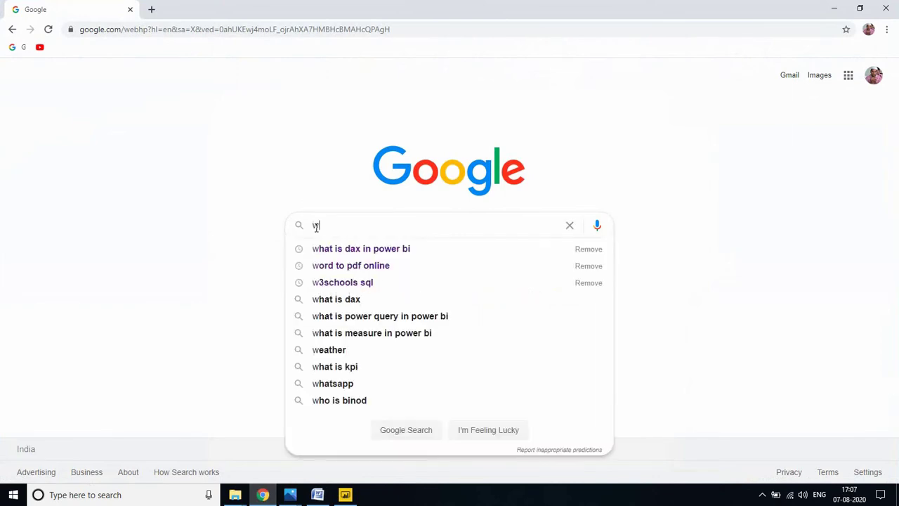
pyautogui.write('hat')
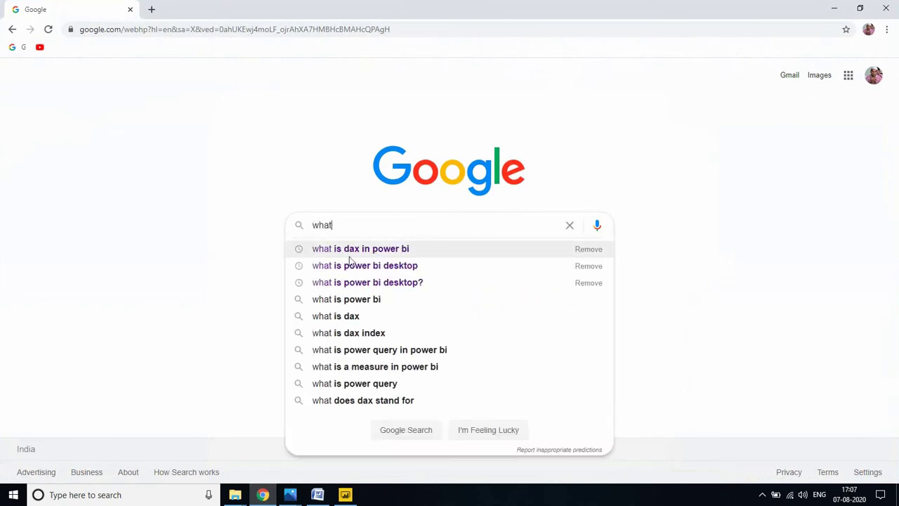
pyautogui.click(360, 248)
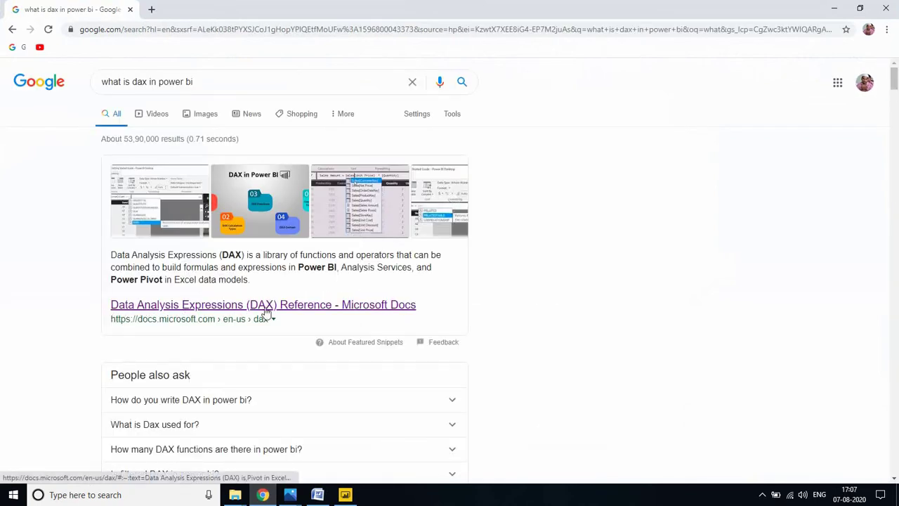
# - Open the Microsoft Docs DAX Reference page in a new tab and highlight its definition
pyautogui.click(263, 304)
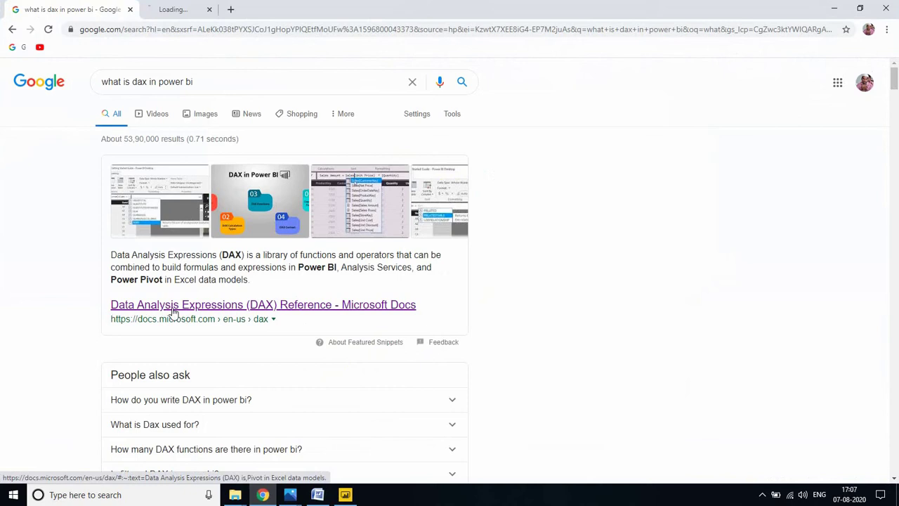
pyautogui.click(263, 304)
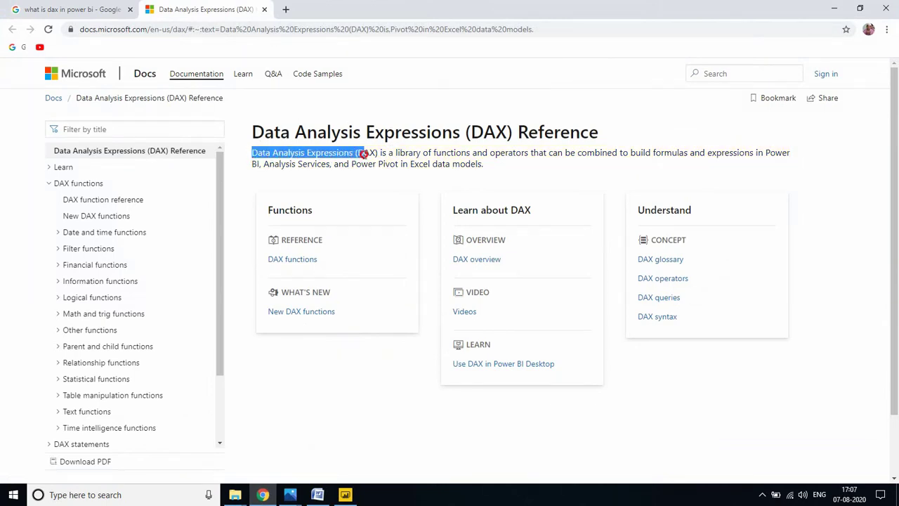
pyautogui.moveTo(366, 152); pyautogui.dragTo(492, 153)
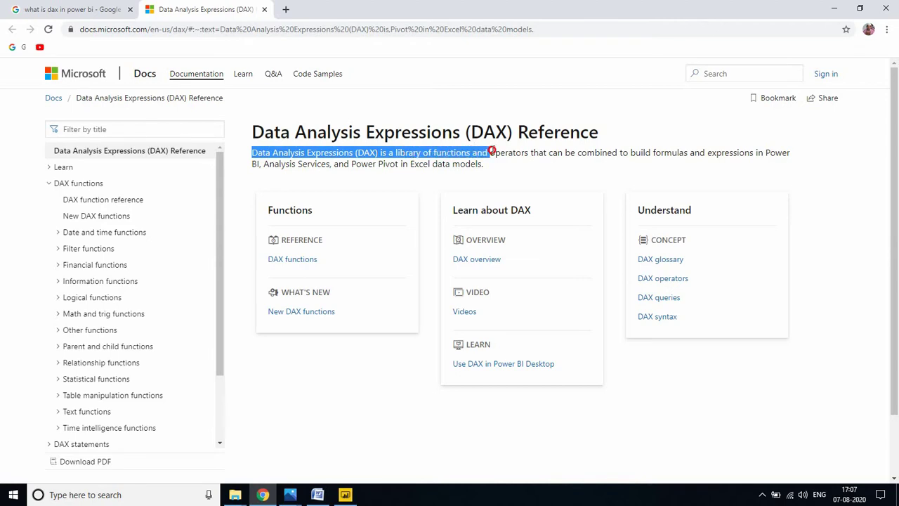
pyautogui.moveTo(491, 152); pyautogui.dragTo(623, 155)
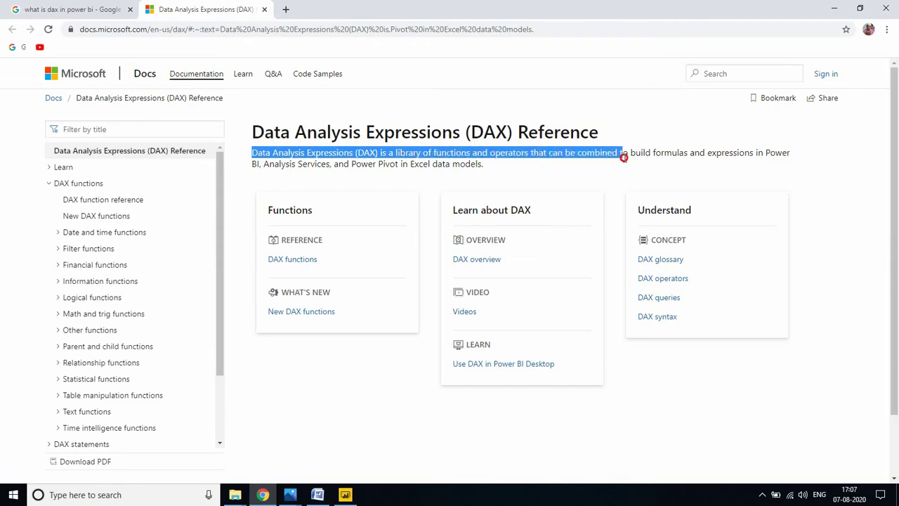
pyautogui.moveTo(621, 152); pyautogui.dragTo(792, 153)
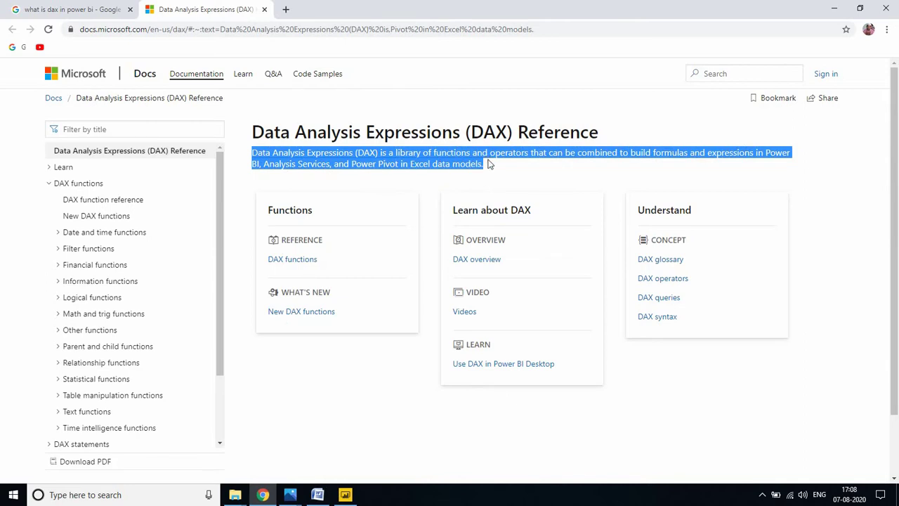
pyautogui.click(507, 170)
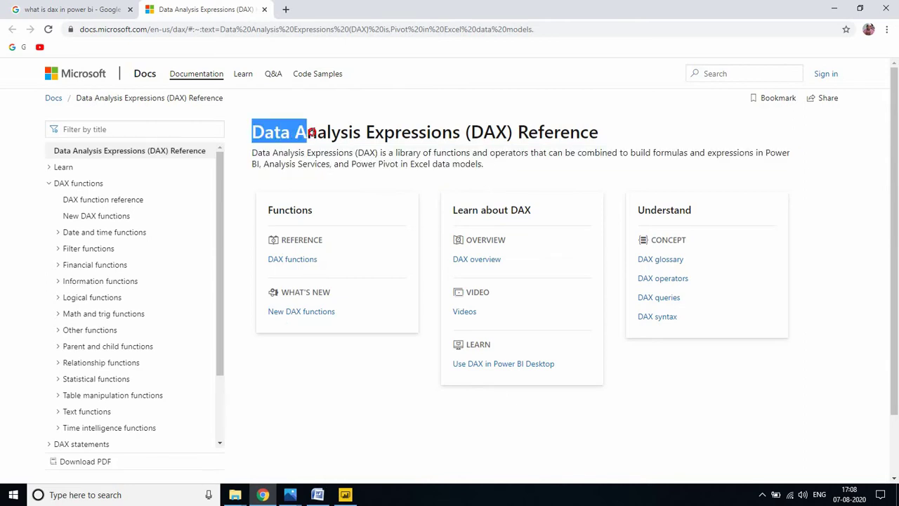
pyautogui.moveTo(307, 132); pyautogui.dragTo(373, 132)
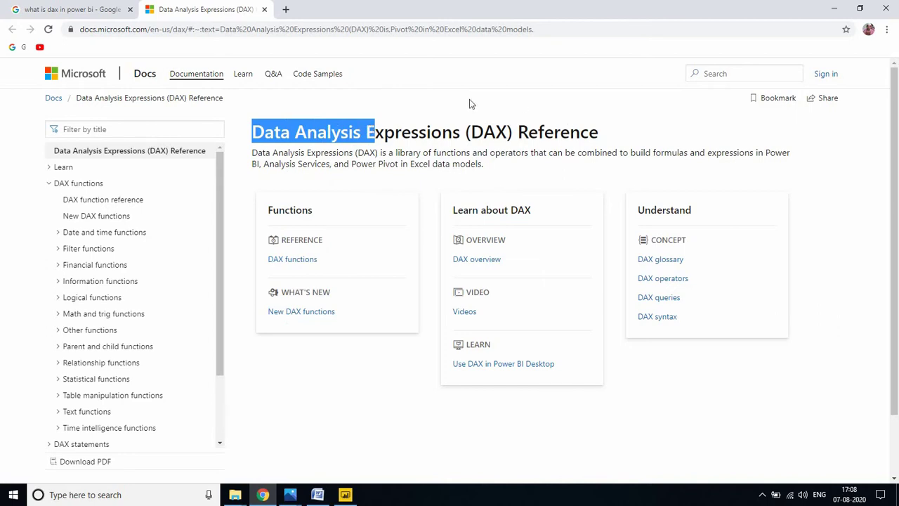
pyautogui.moveTo(495, 97)
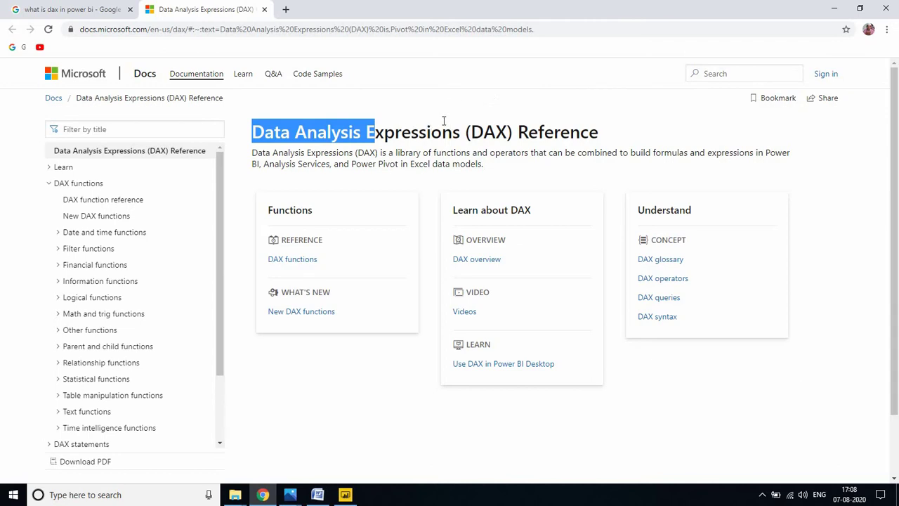
pyautogui.moveTo(460, 131)
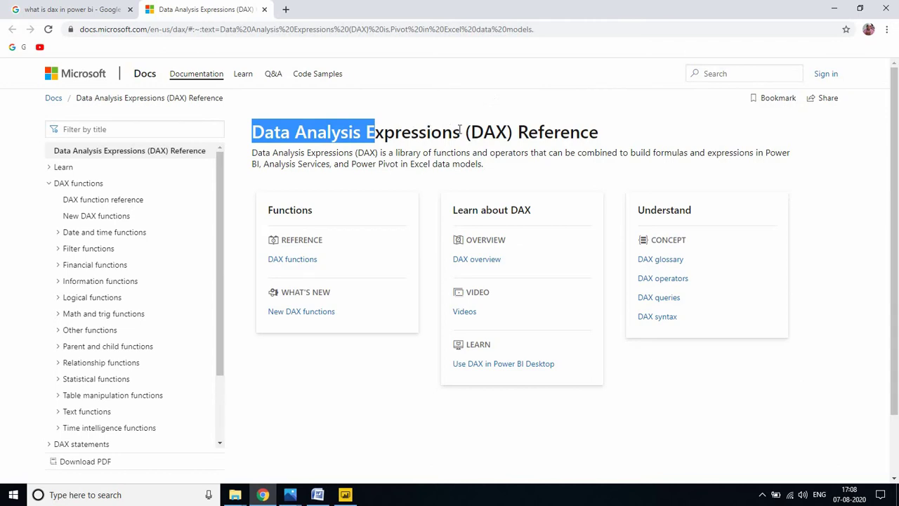
pyautogui.moveTo(387, 89)
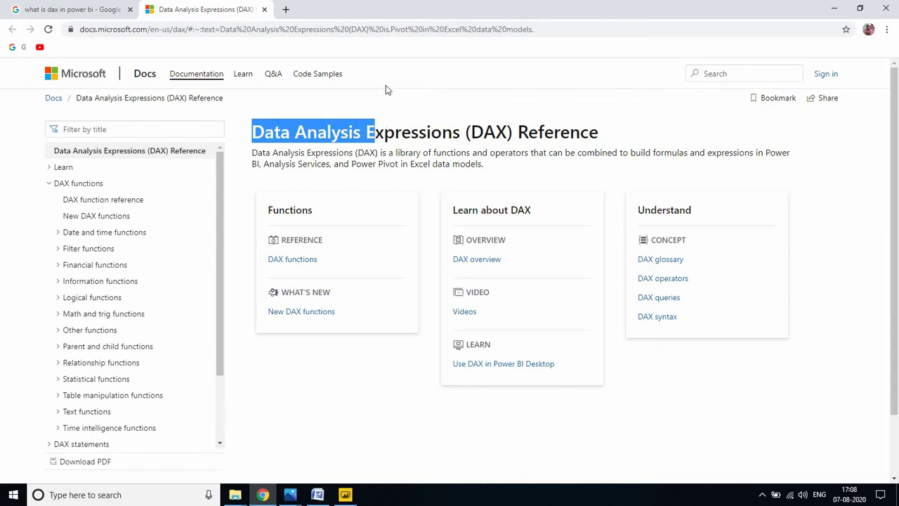
pyautogui.moveTo(418, 118)
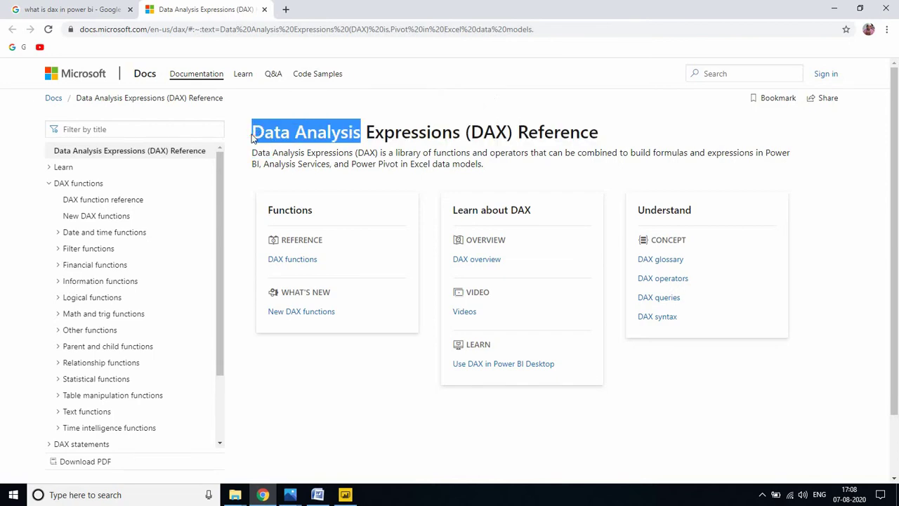
pyautogui.moveTo(409, 102)
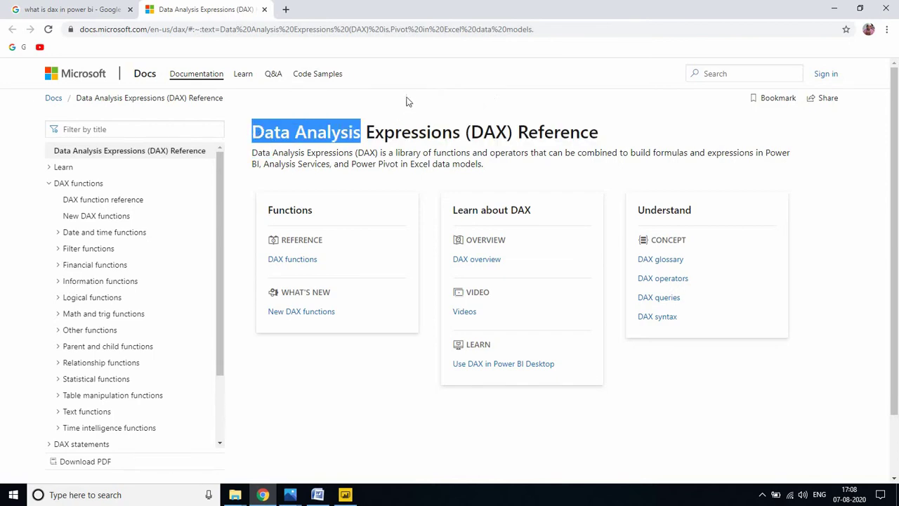
pyautogui.moveTo(390, 117)
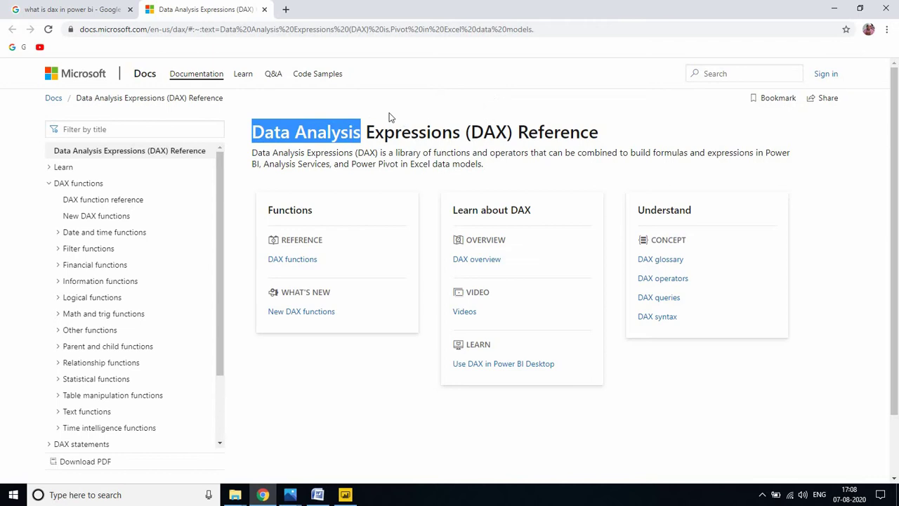
pyautogui.moveTo(452, 107)
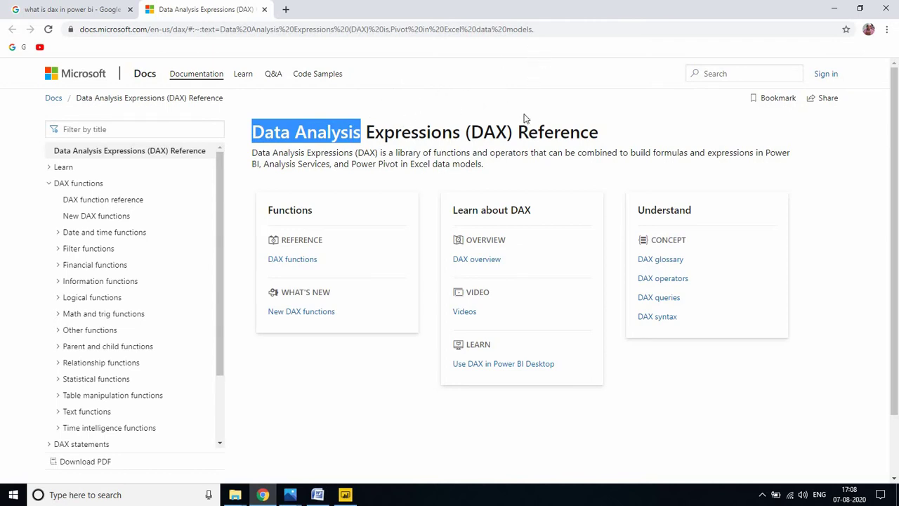
pyautogui.moveTo(481, 83)
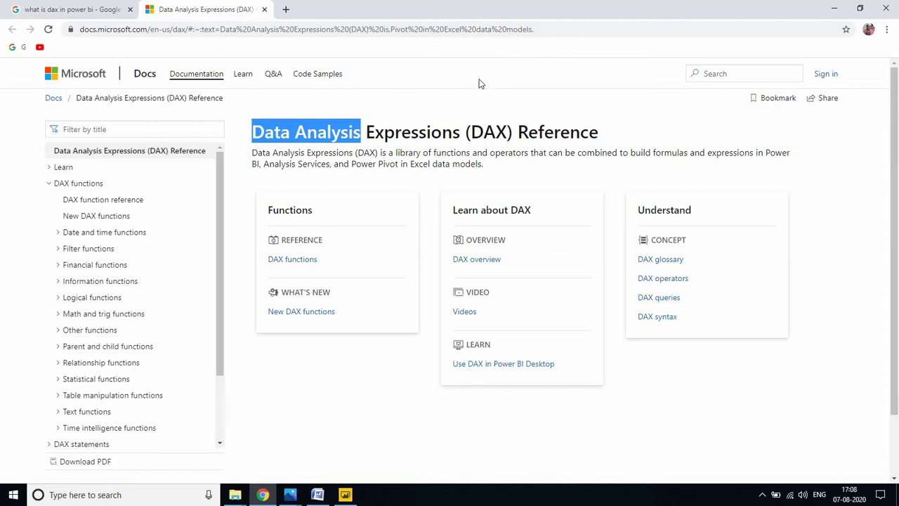
pyautogui.moveTo(513, 113)
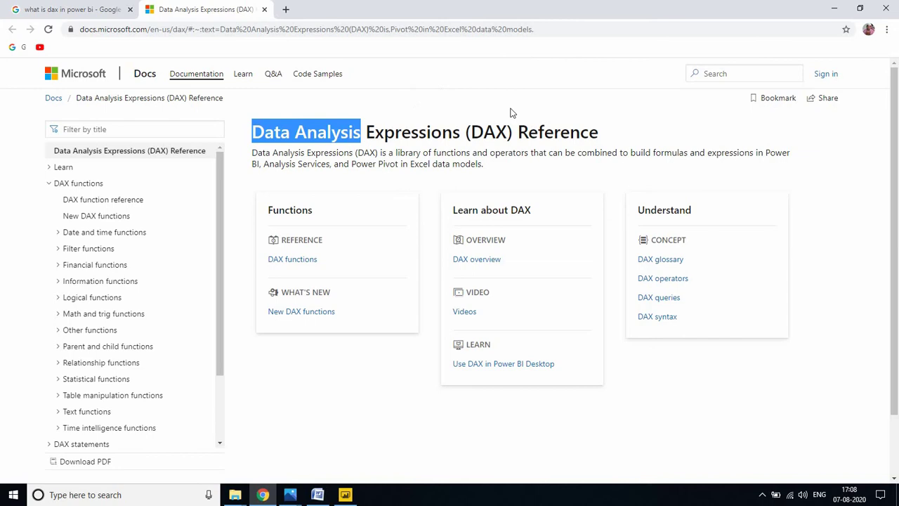
pyautogui.moveTo(410, 113)
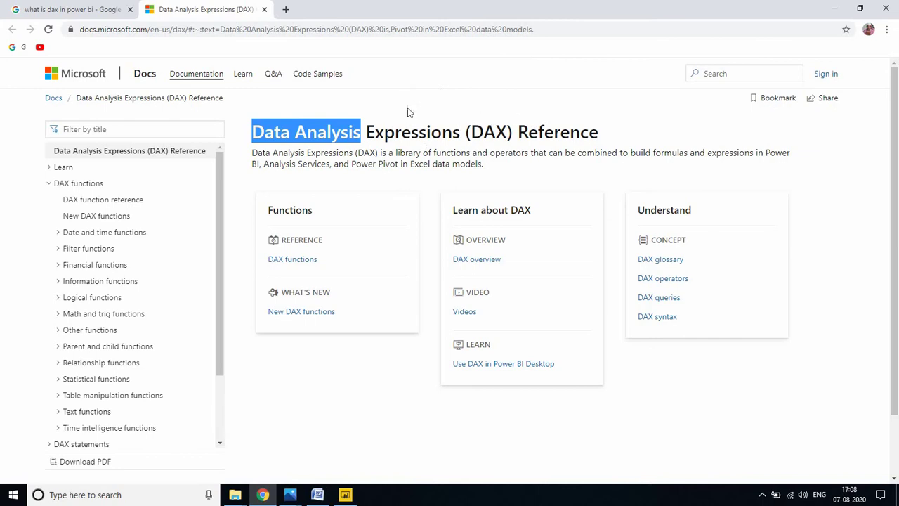
pyautogui.moveTo(422, 106)
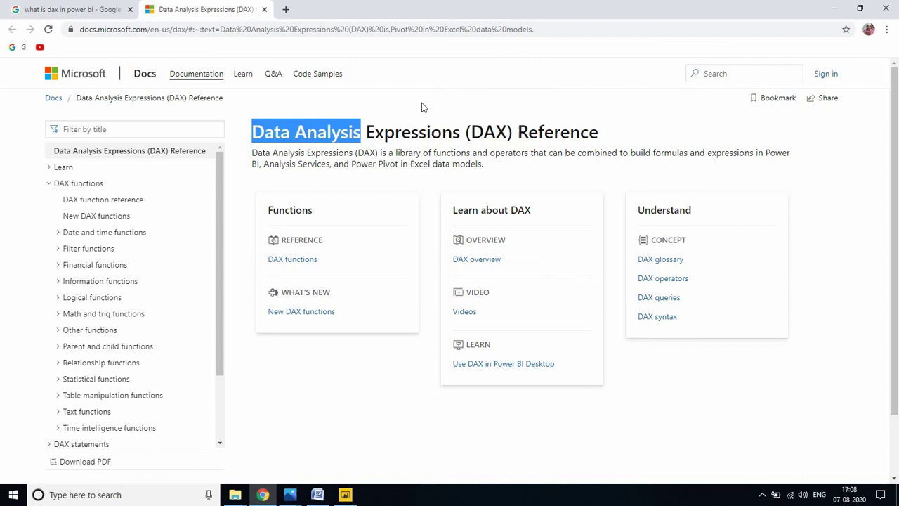
pyautogui.moveTo(541, 89)
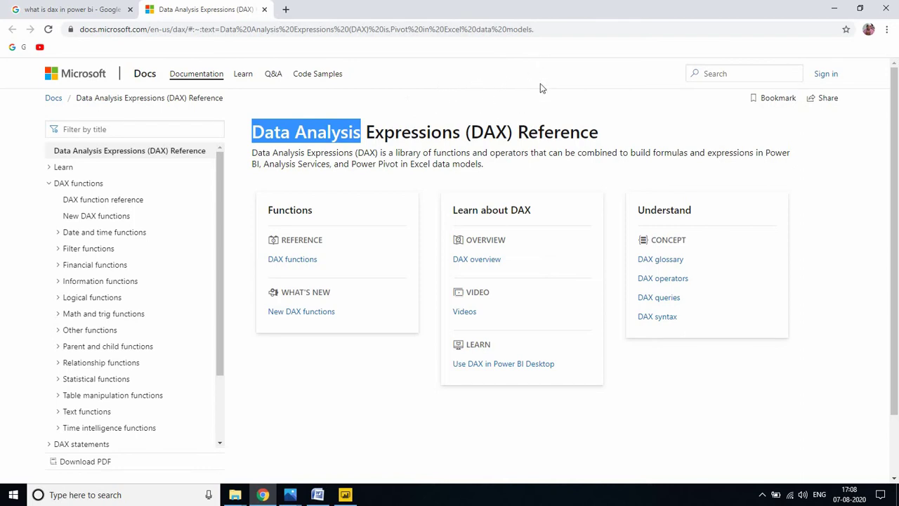
pyautogui.moveTo(514, 74)
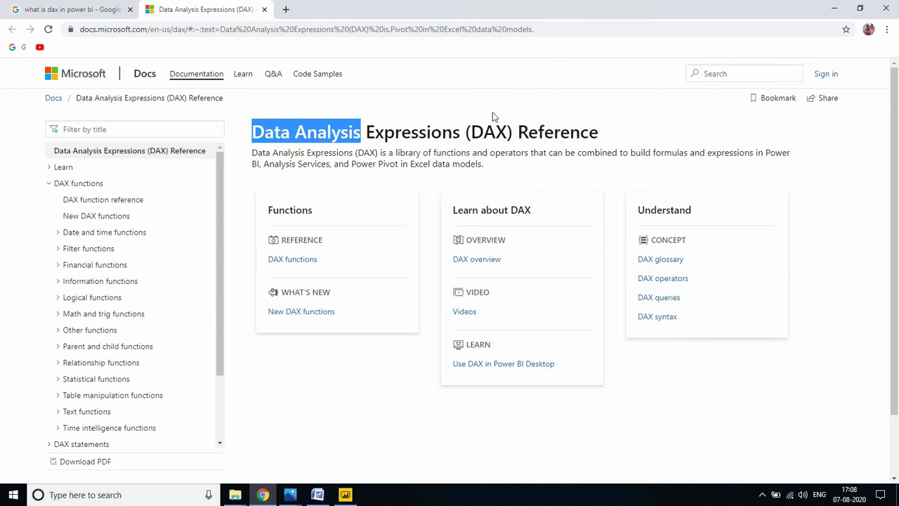
pyautogui.moveTo(441, 95)
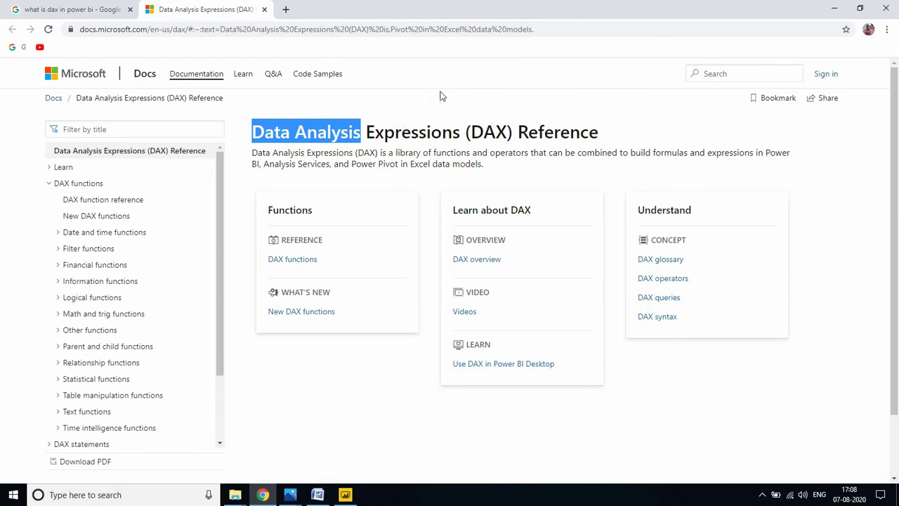
pyautogui.moveTo(510, 107)
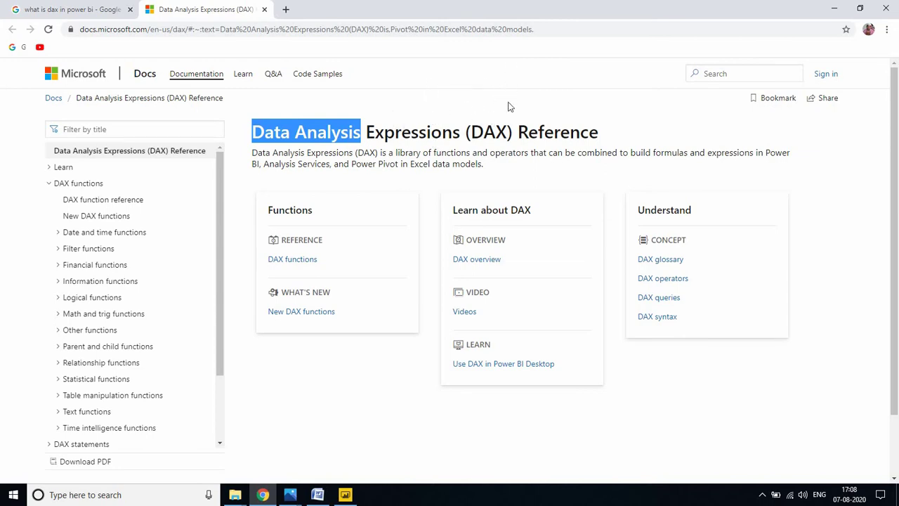
pyautogui.moveTo(459, 131)
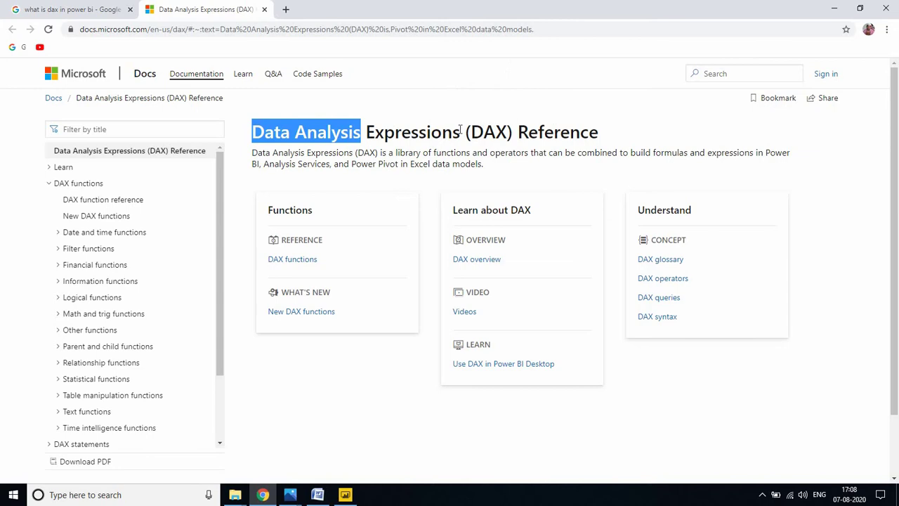
pyautogui.moveTo(491, 77)
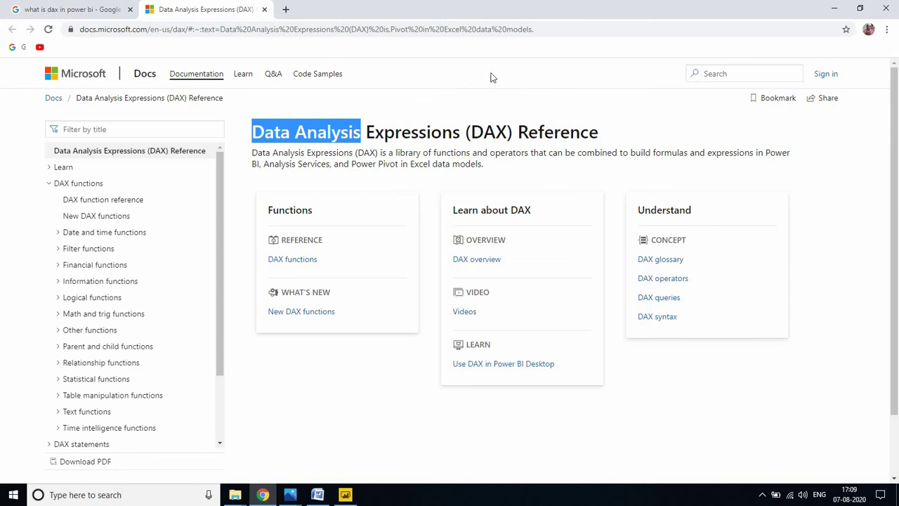
pyautogui.moveTo(479, 118)
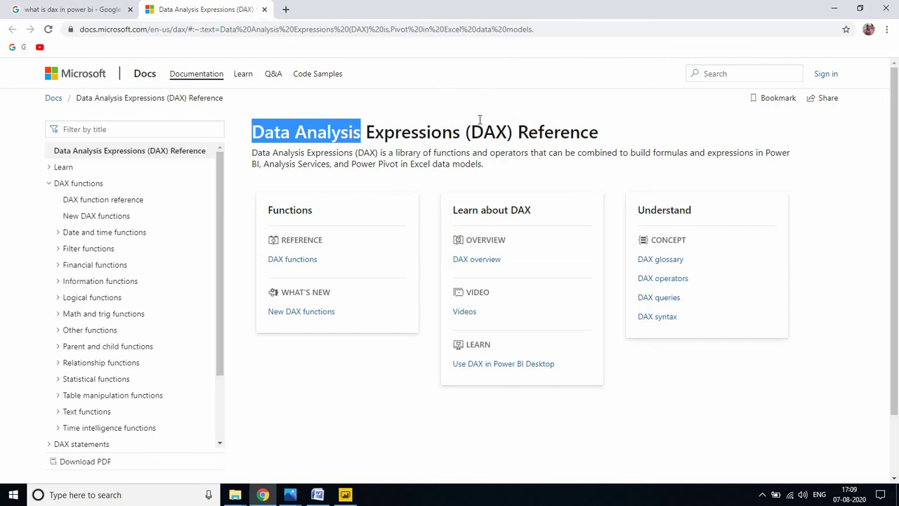
pyautogui.moveTo(569, 123)
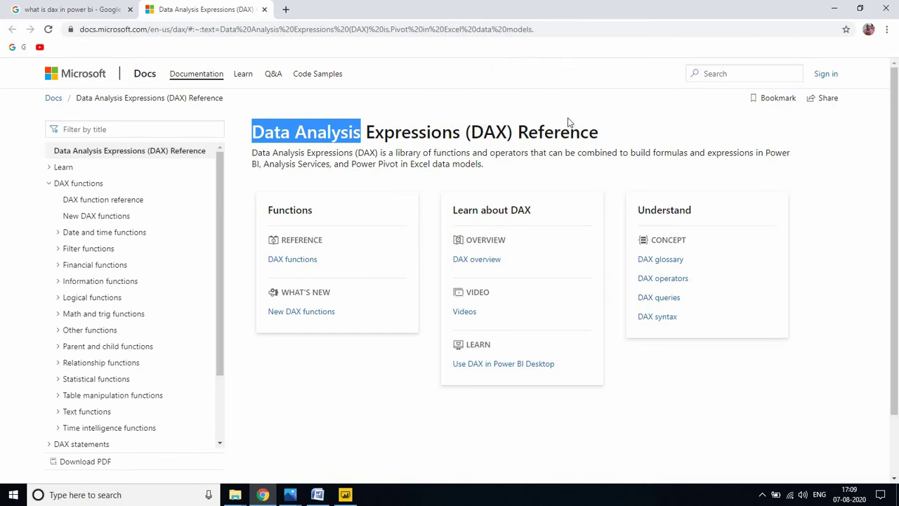
pyautogui.moveTo(555, 149)
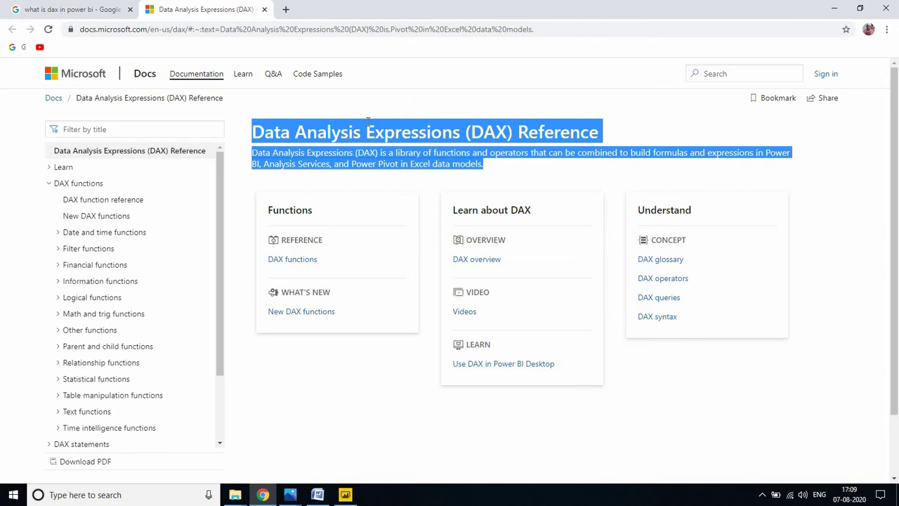
pyautogui.scroll(-3)
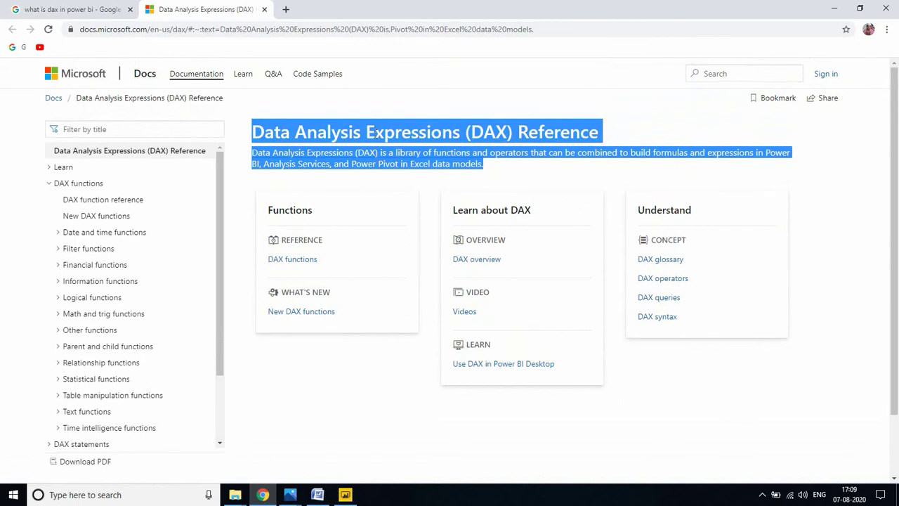
pyautogui.click(345, 494)
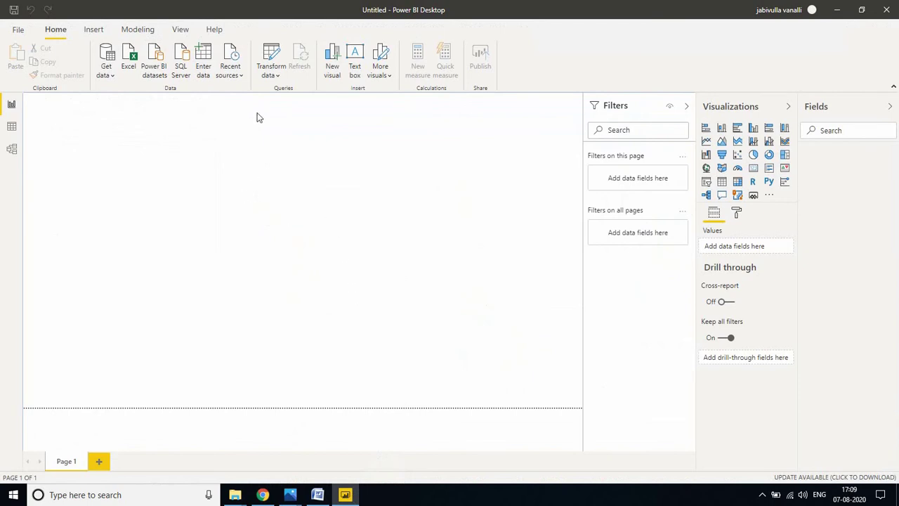
# - Connect Power BI Desktop to the local SQL Server instance through Get data
pyautogui.click(230, 60)
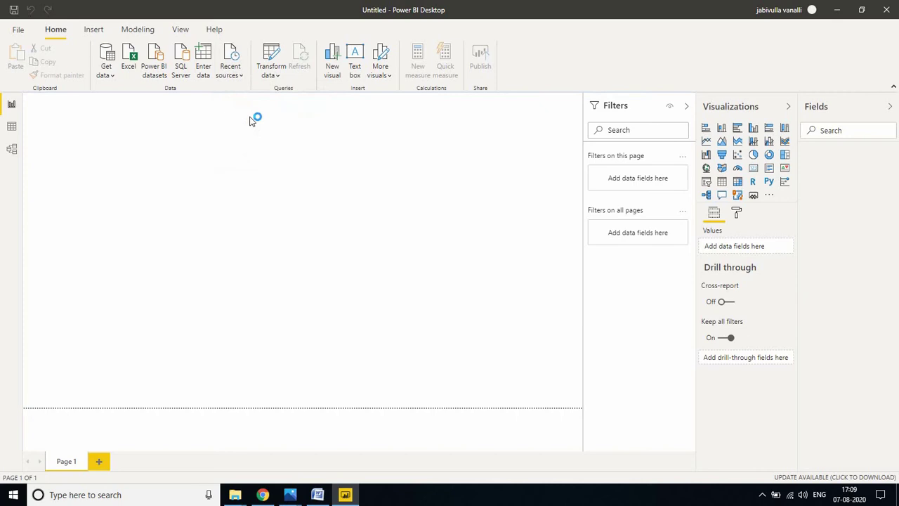
pyautogui.click(181, 60)
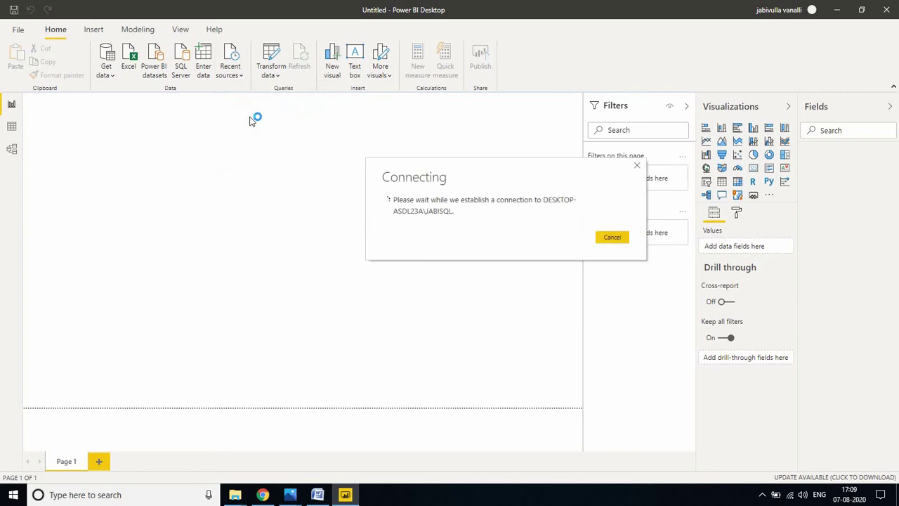
pyautogui.click(611, 236)
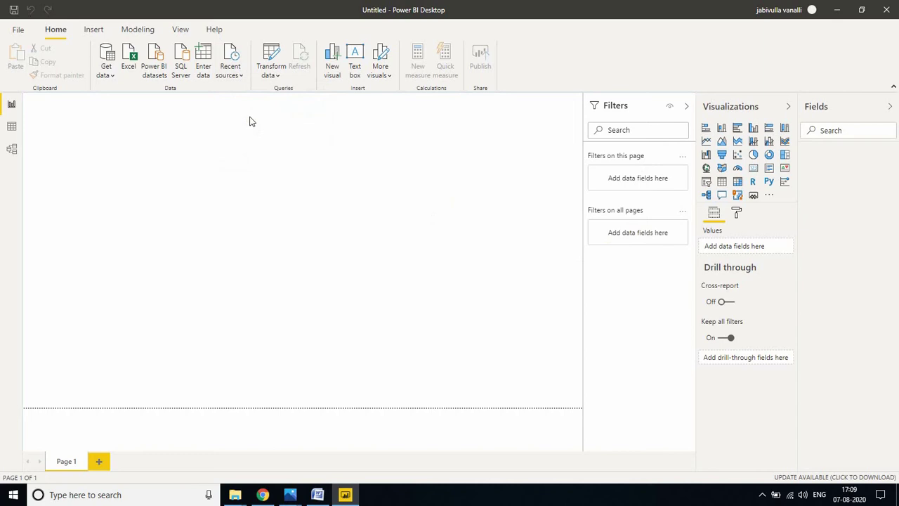
# - Confirm the server connection and list the AdventureWorksDW2017 tables in the Navigator
pyautogui.click(180, 59)
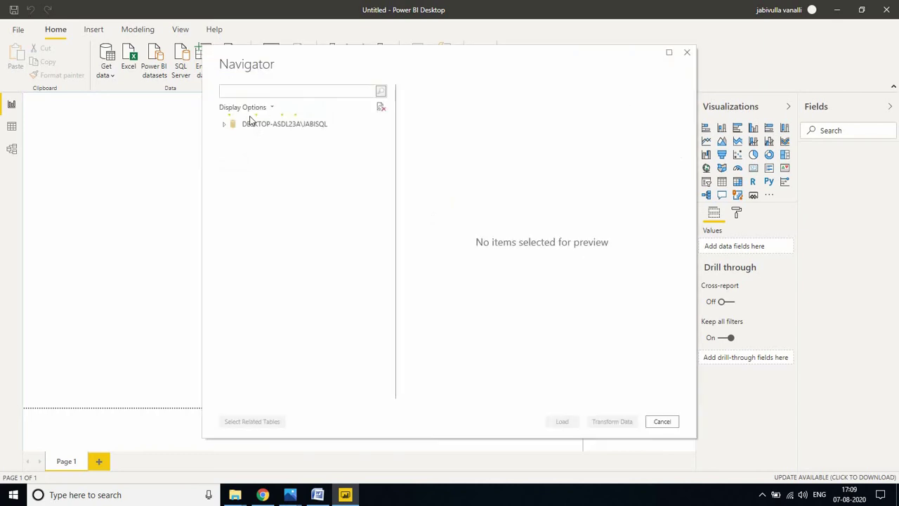
pyautogui.click(224, 123)
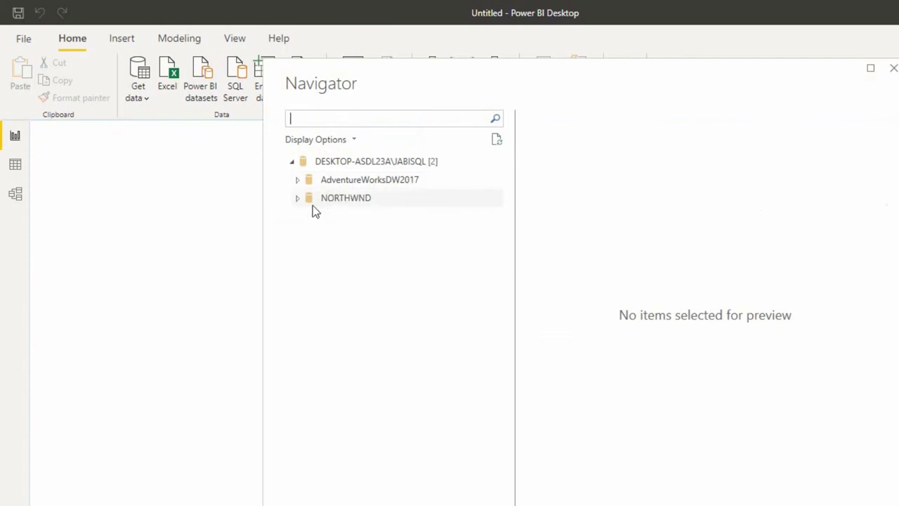
pyautogui.moveTo(344, 202)
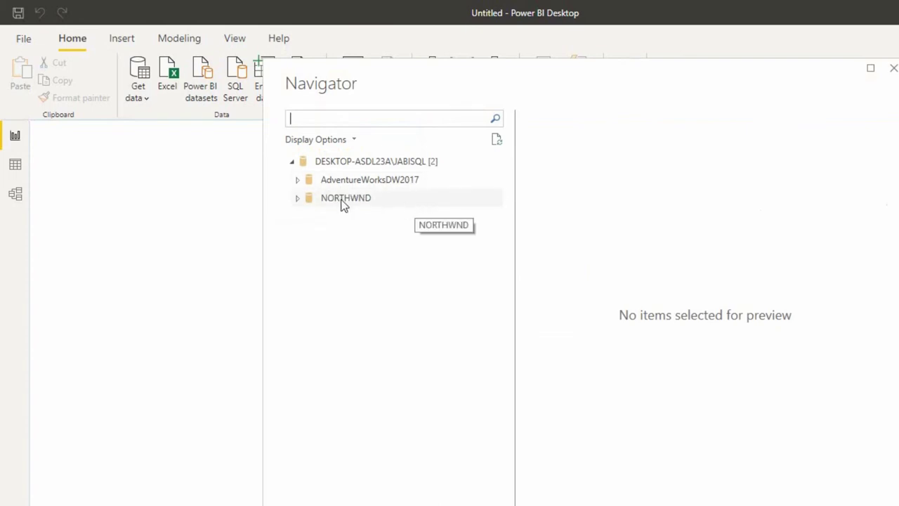
pyautogui.moveTo(451, 205)
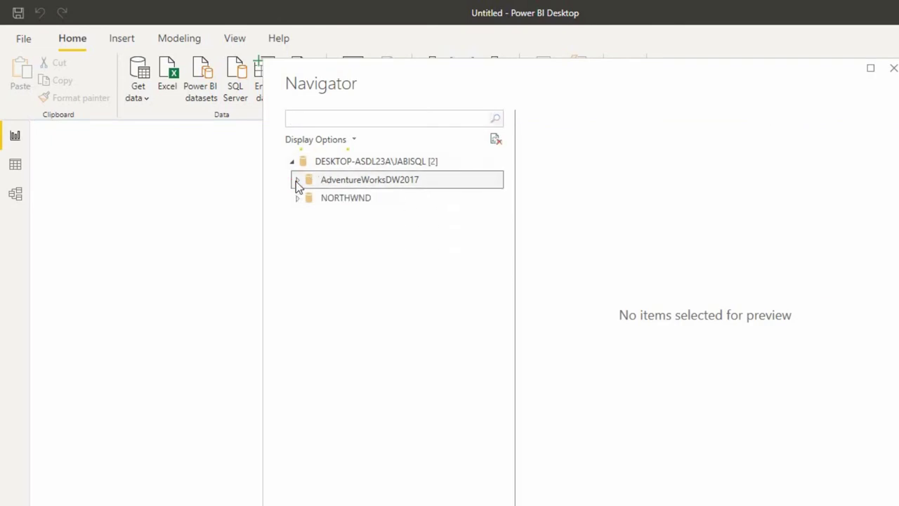
pyautogui.click(298, 179)
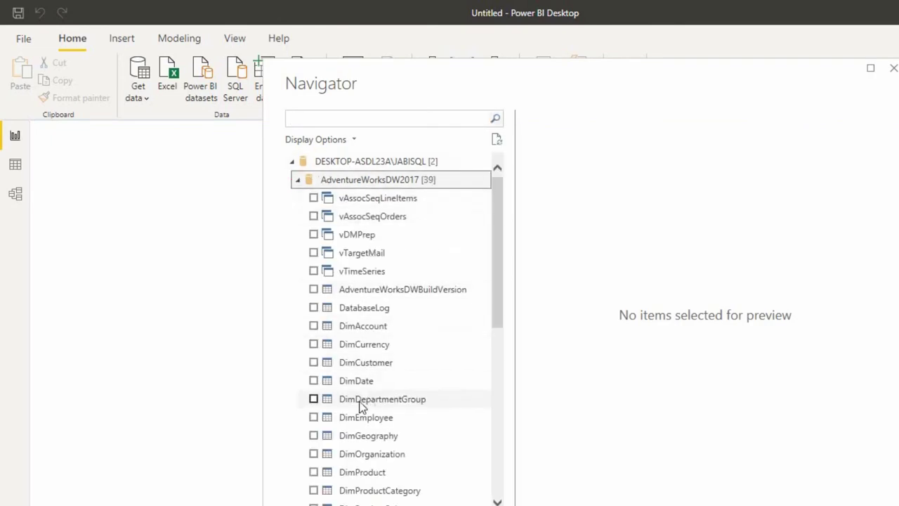
pyautogui.moveTo(312, 380)
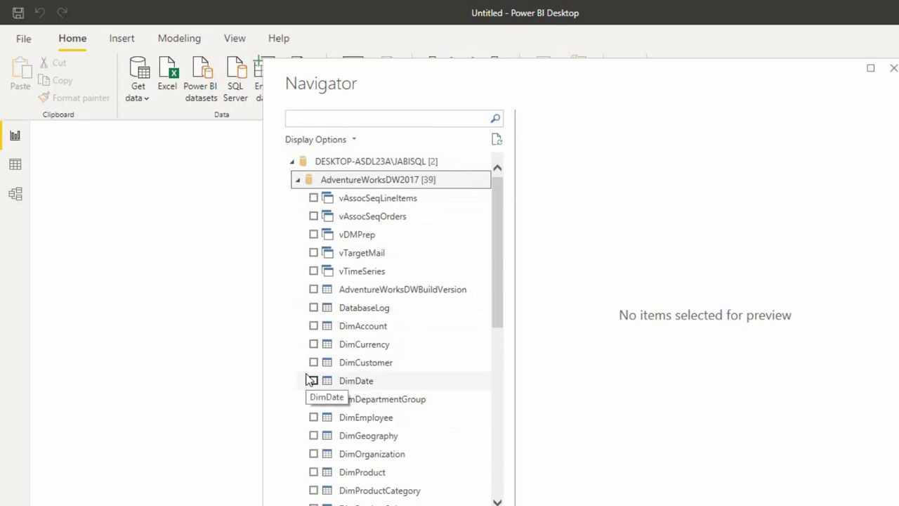
# - Tick DimDate, DimGeography and FactInternetSales for loading
pyautogui.click(313, 380)
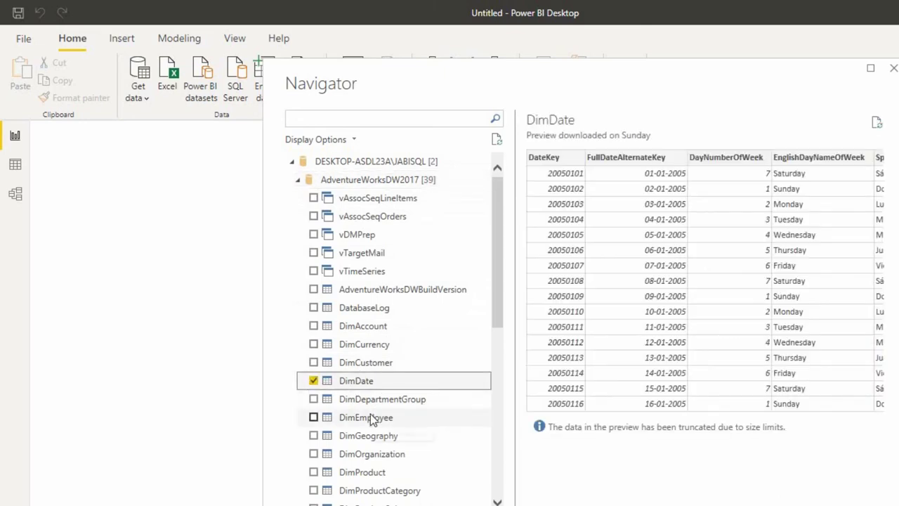
pyautogui.scroll(-3)
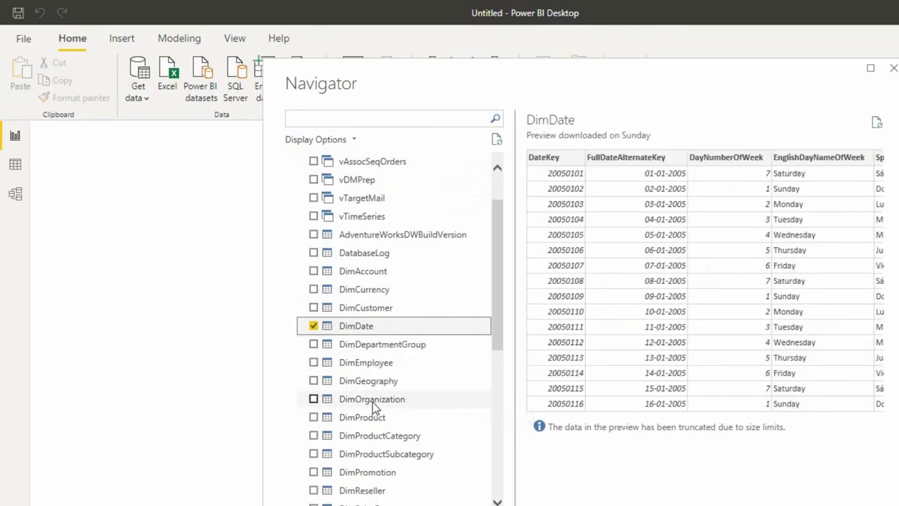
pyautogui.click(313, 326)
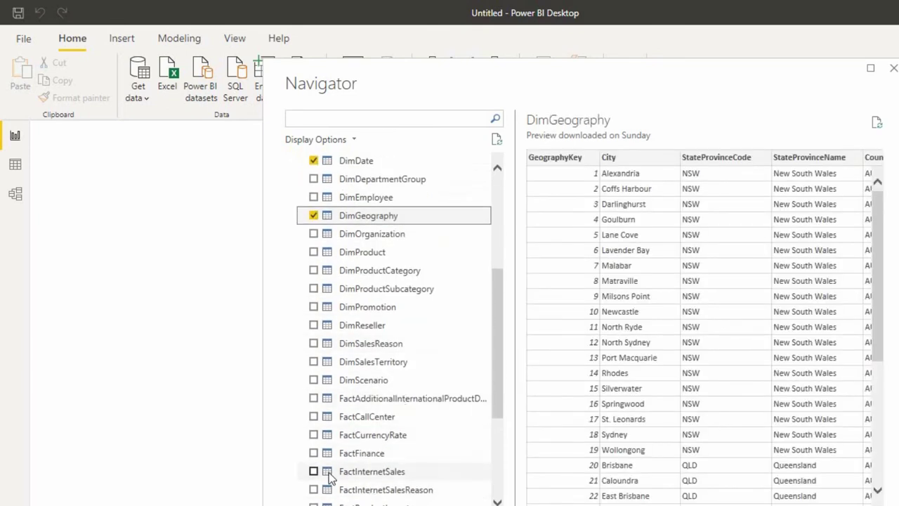
pyautogui.click(371, 470)
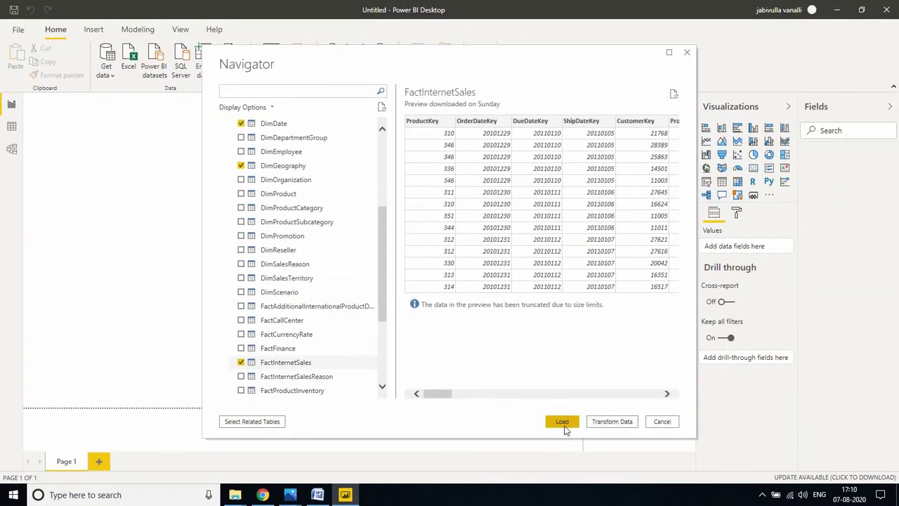
# - Load the three tables in Import mode and wait for the import to finish
pyautogui.click(561, 421)
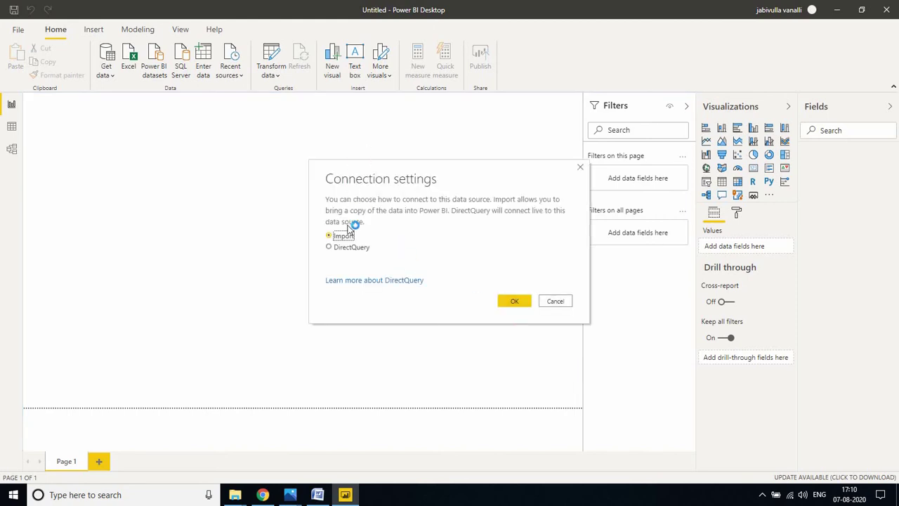
pyautogui.click(514, 300)
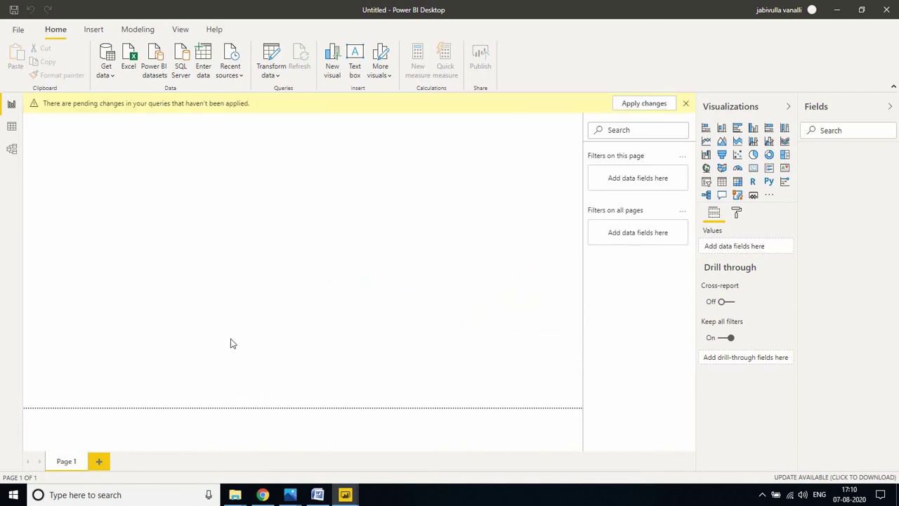
pyautogui.click(643, 102)
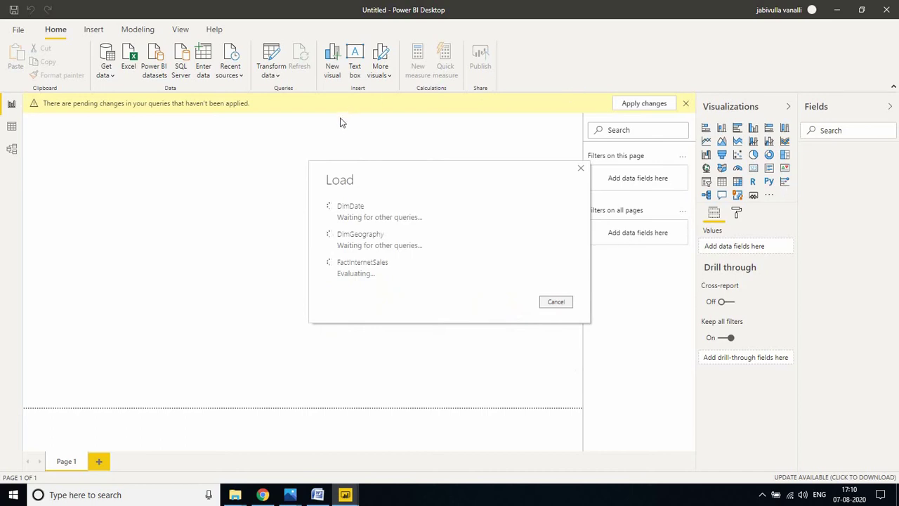
pyautogui.moveTo(379, 150)
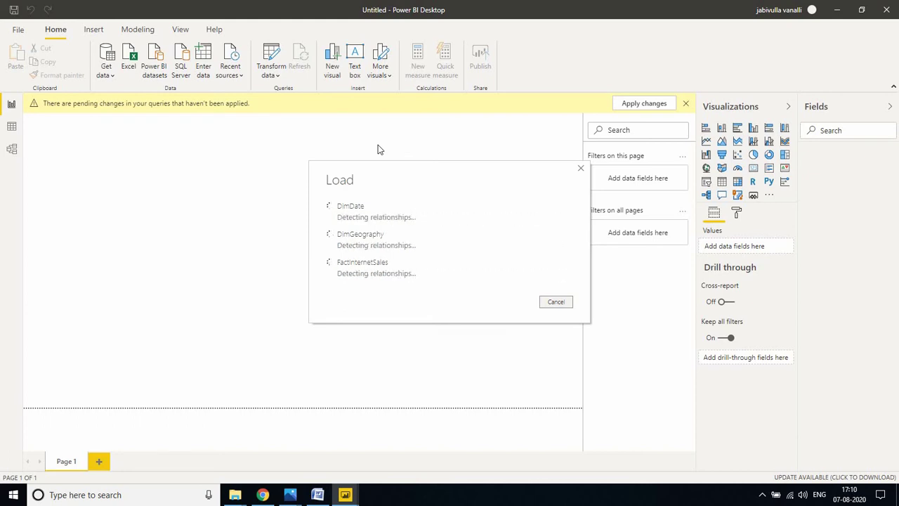
pyautogui.click(643, 103)
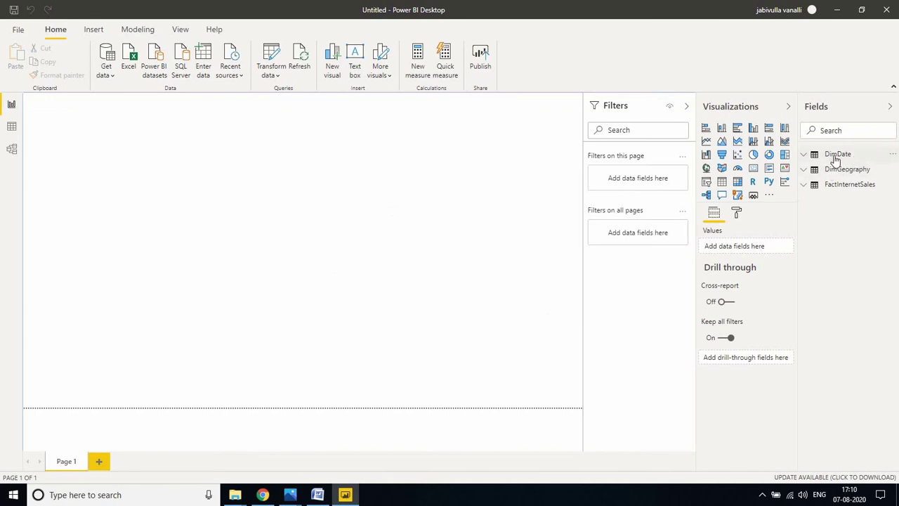
pyautogui.moveTo(805, 162)
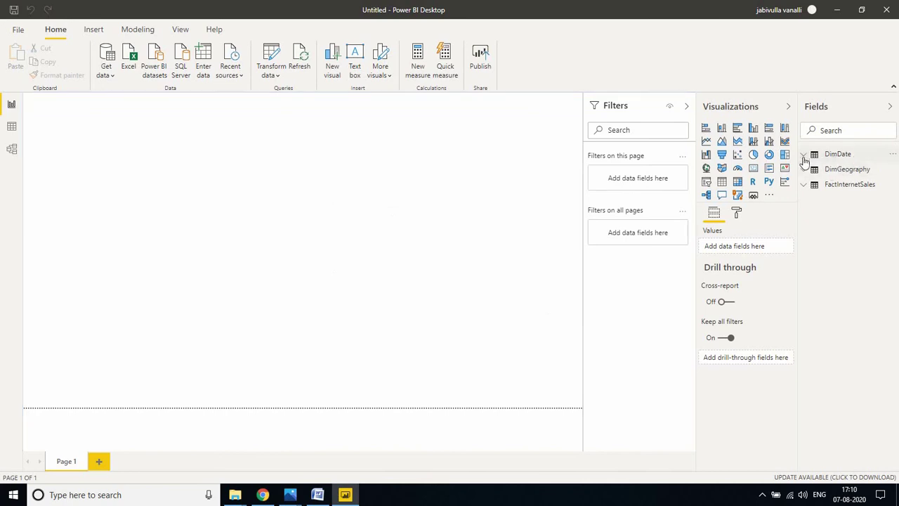
# - Build a table of DimDate CalendarYear against FactInternetSales SalesAmount
pyautogui.click(837, 154)
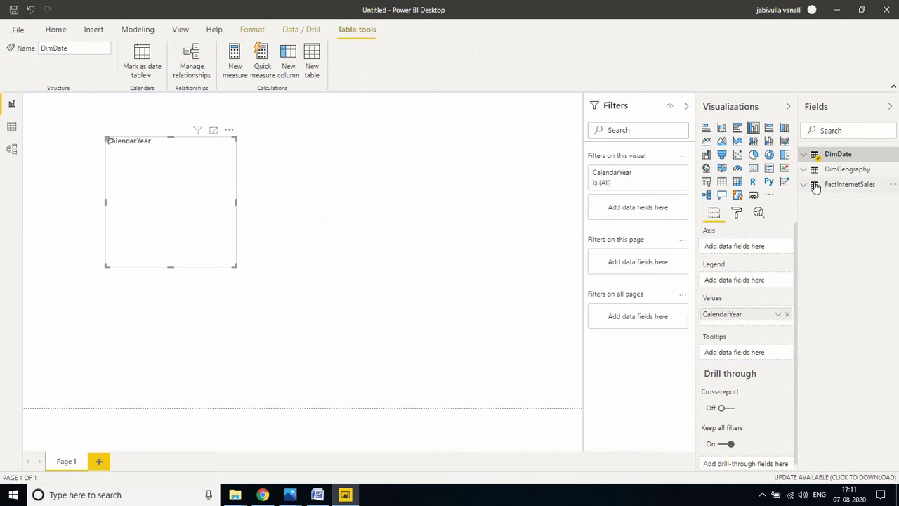
pyautogui.click(815, 184)
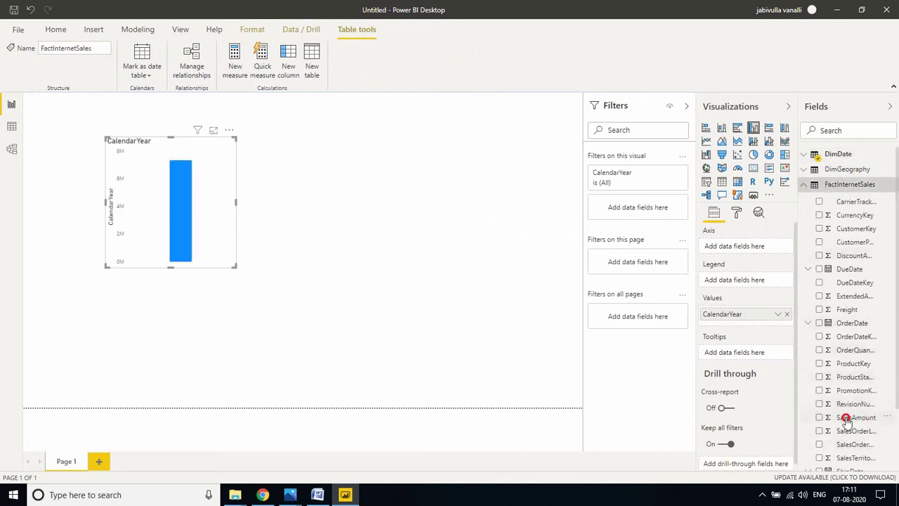
pyautogui.click(819, 417)
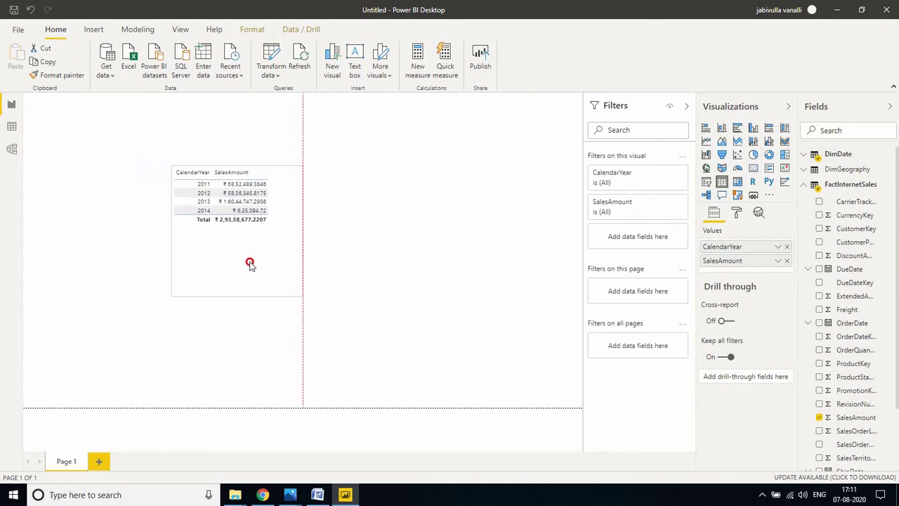
# - Move the sales-by-year table to a new spot on the page and select it
pyautogui.moveTo(249, 264); pyautogui.dragTo(309, 270)
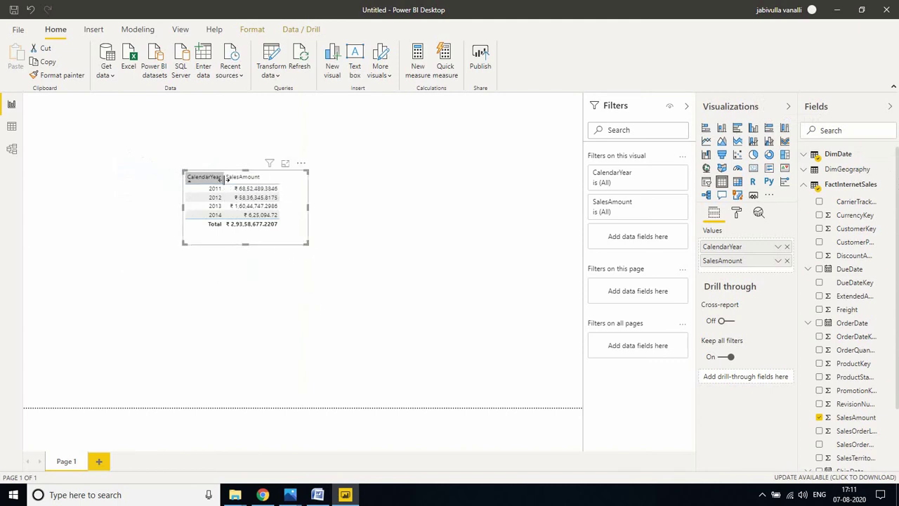
pyautogui.moveTo(226, 180)
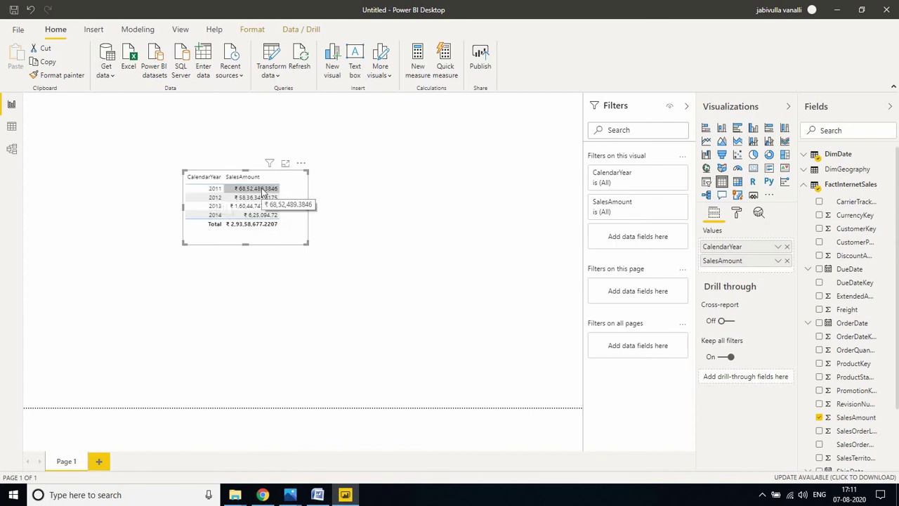
pyautogui.moveTo(349, 166)
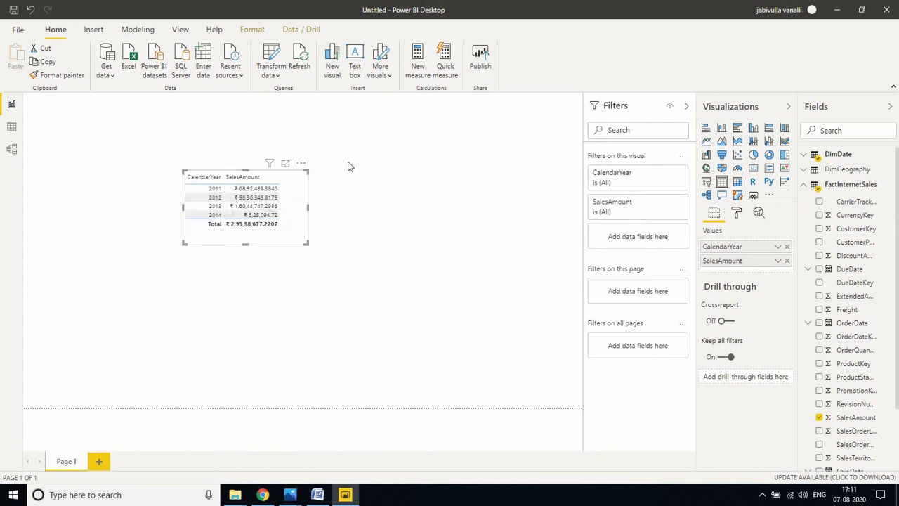
pyautogui.moveTo(376, 191)
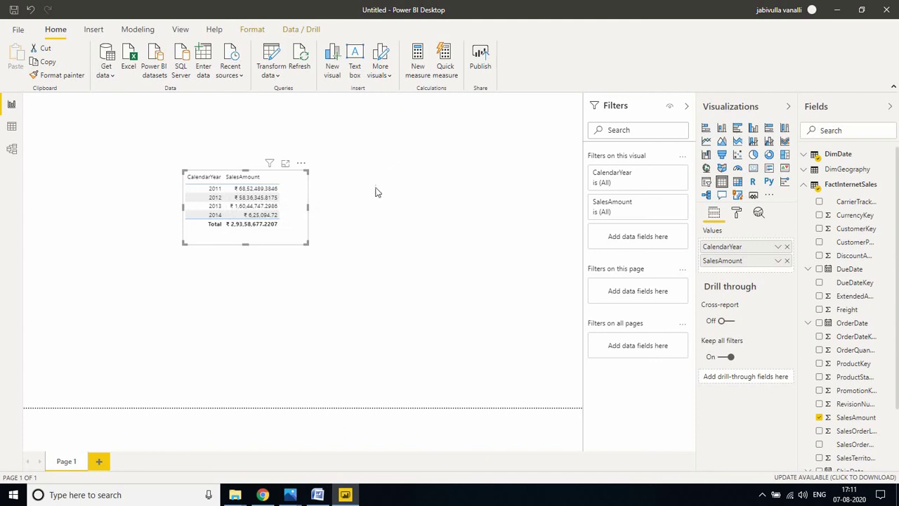
pyautogui.moveTo(389, 181)
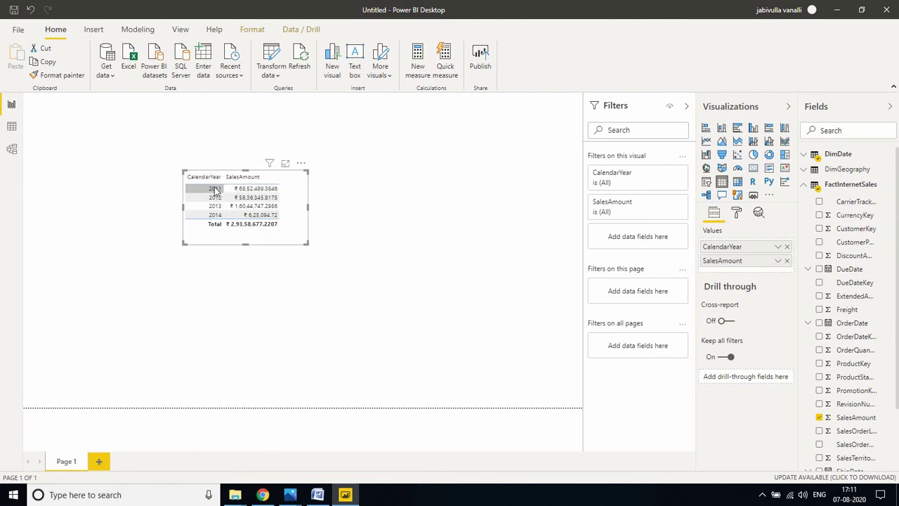
pyautogui.moveTo(217, 203)
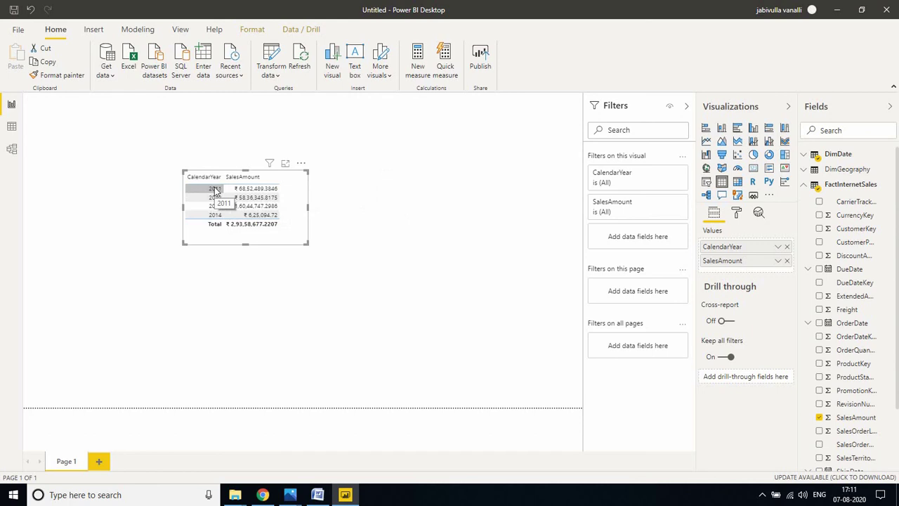
pyautogui.moveTo(376, 289)
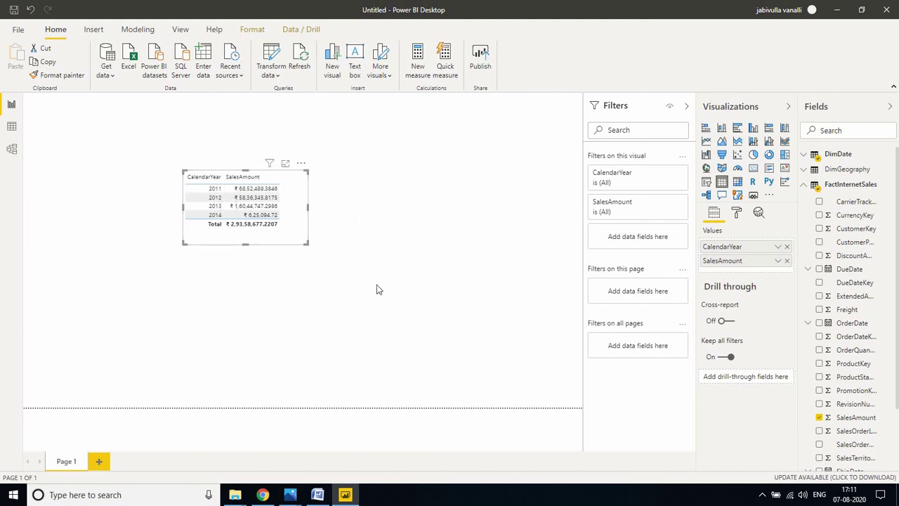
pyautogui.moveTo(370, 291)
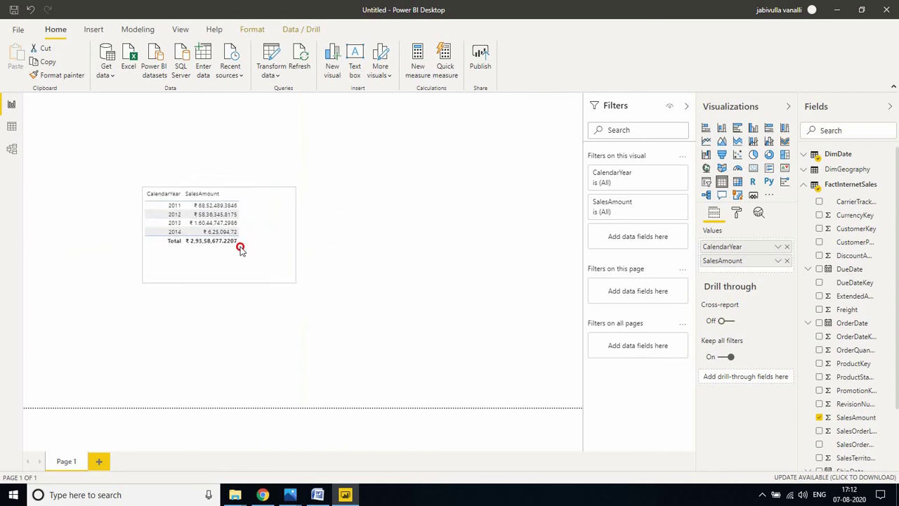
pyautogui.click(240, 248)
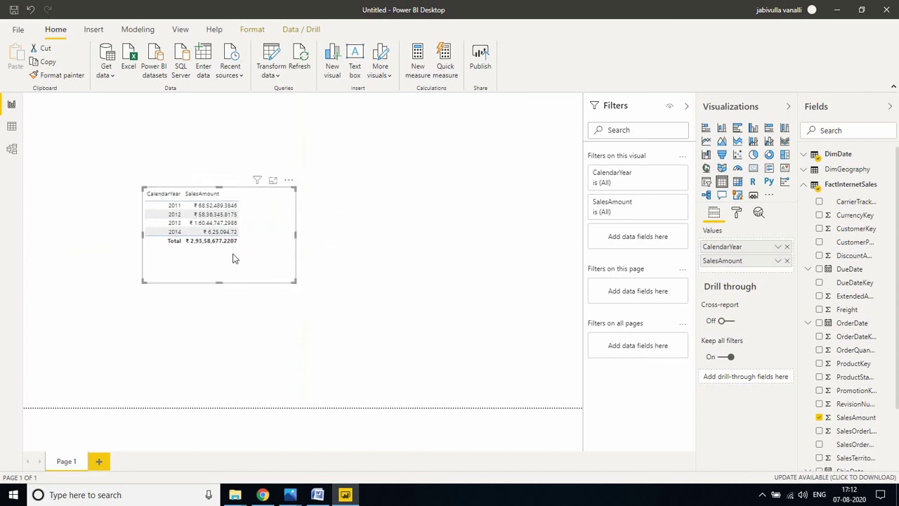
pyautogui.moveTo(394, 245)
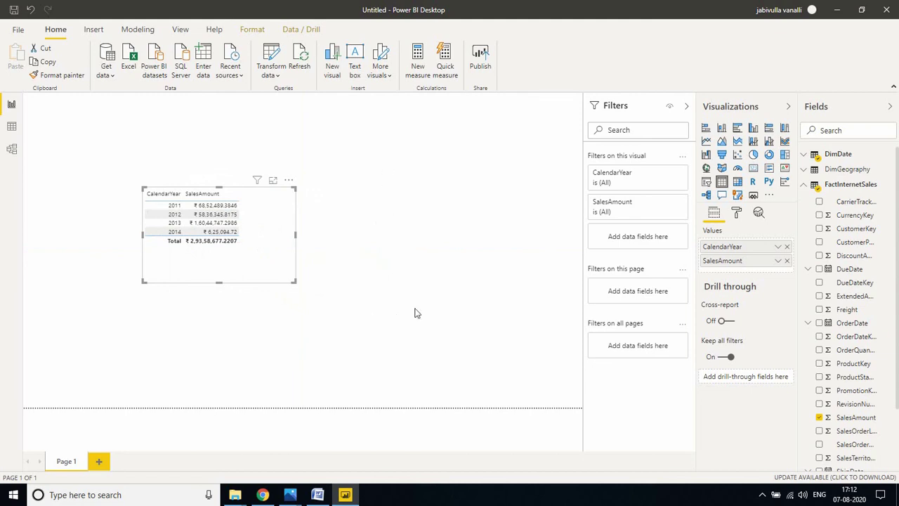
pyautogui.moveTo(350, 371)
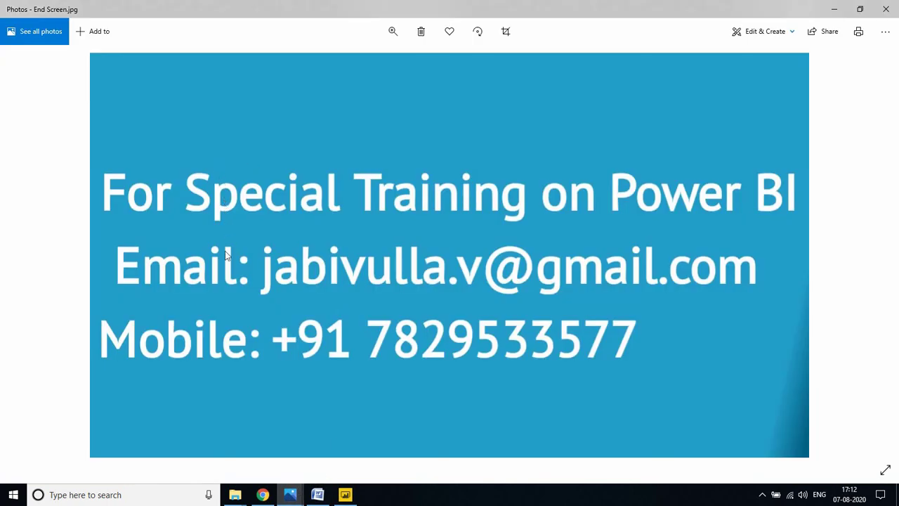
pyautogui.moveTo(497, 269)
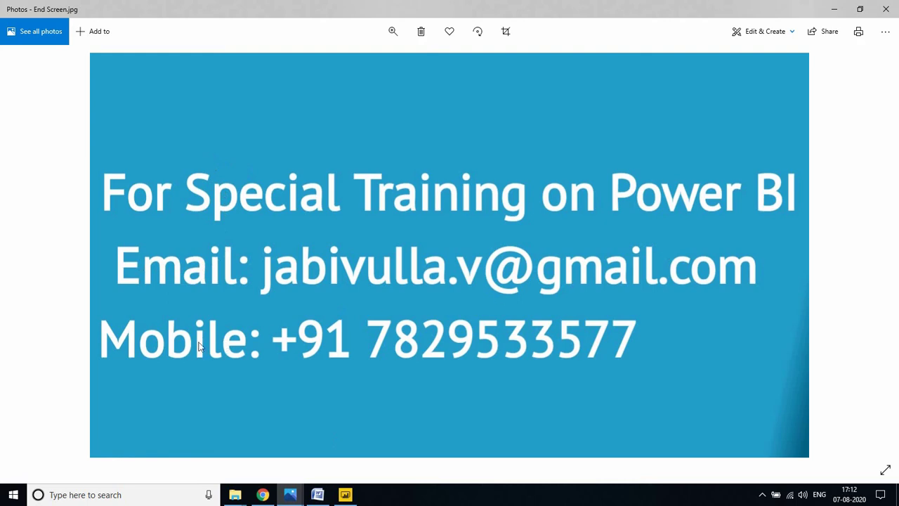
pyautogui.moveTo(503, 340)
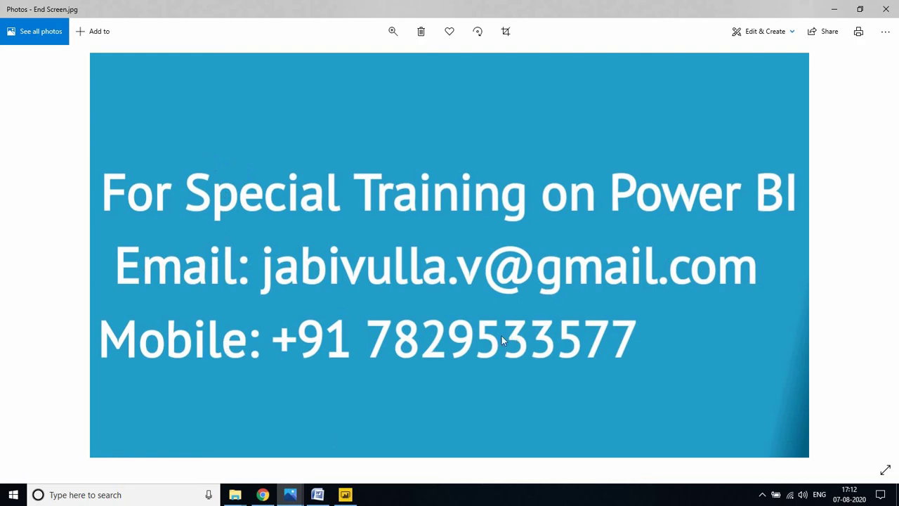
pyautogui.moveTo(547, 284)
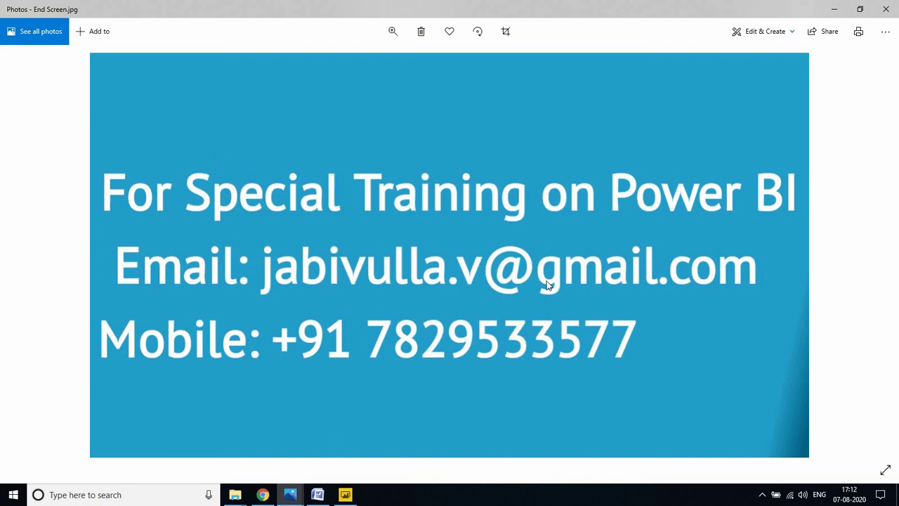